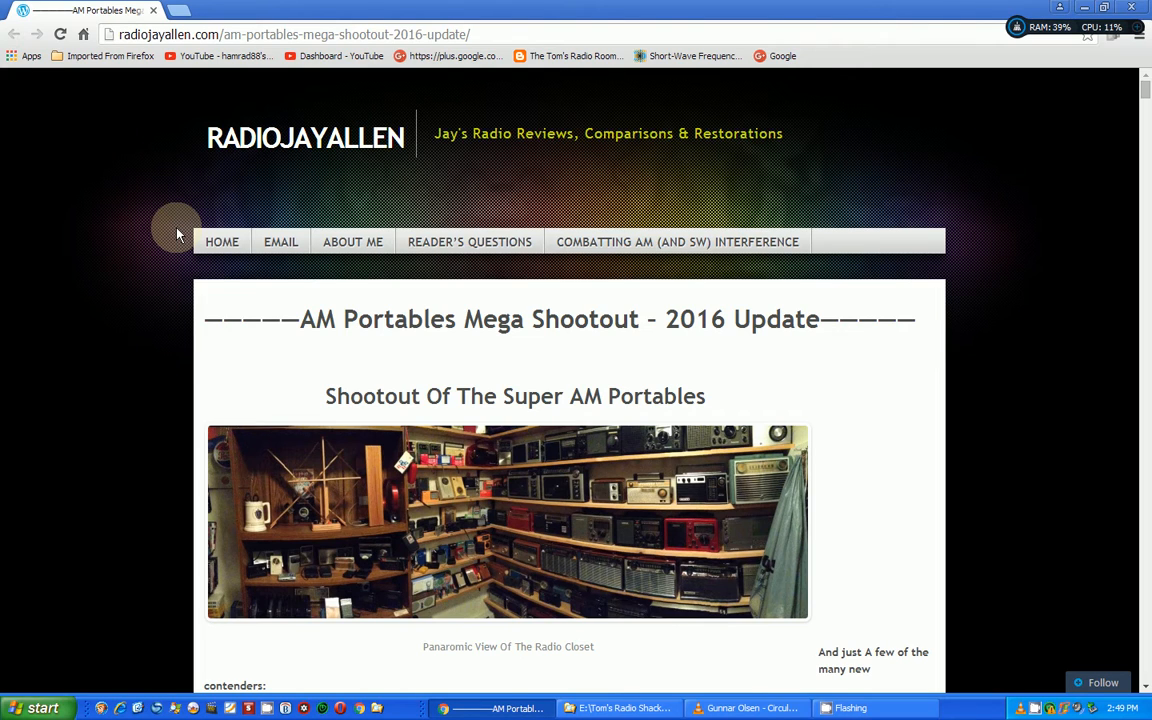
pyautogui.moveTo(450, 320)
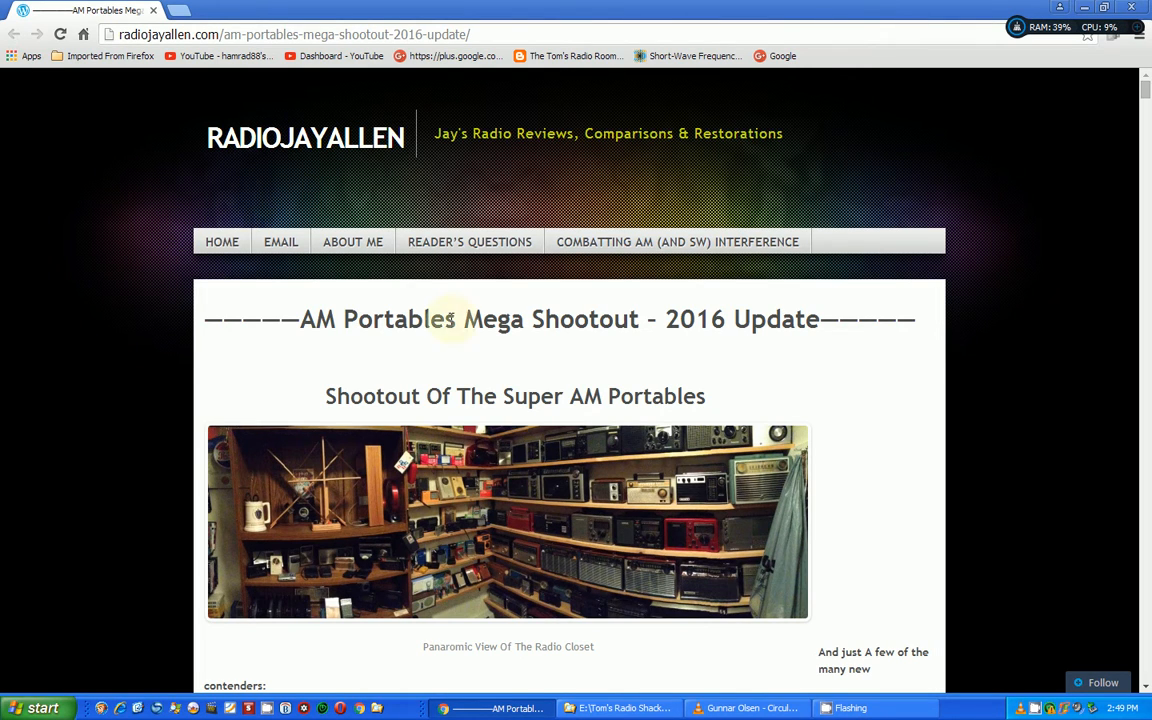
# - Scroll down the Mega Shootout article past the testing methodology to the Five Stars contenders list
pyautogui.scroll(-3)
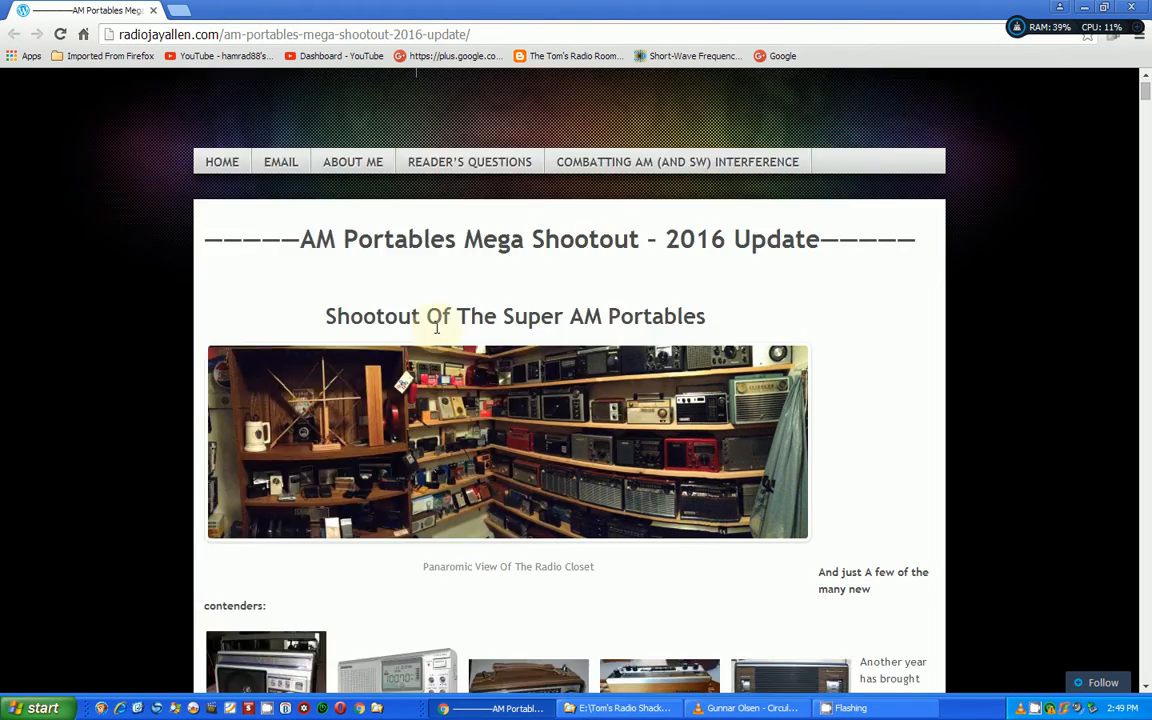
pyautogui.scroll(-3)
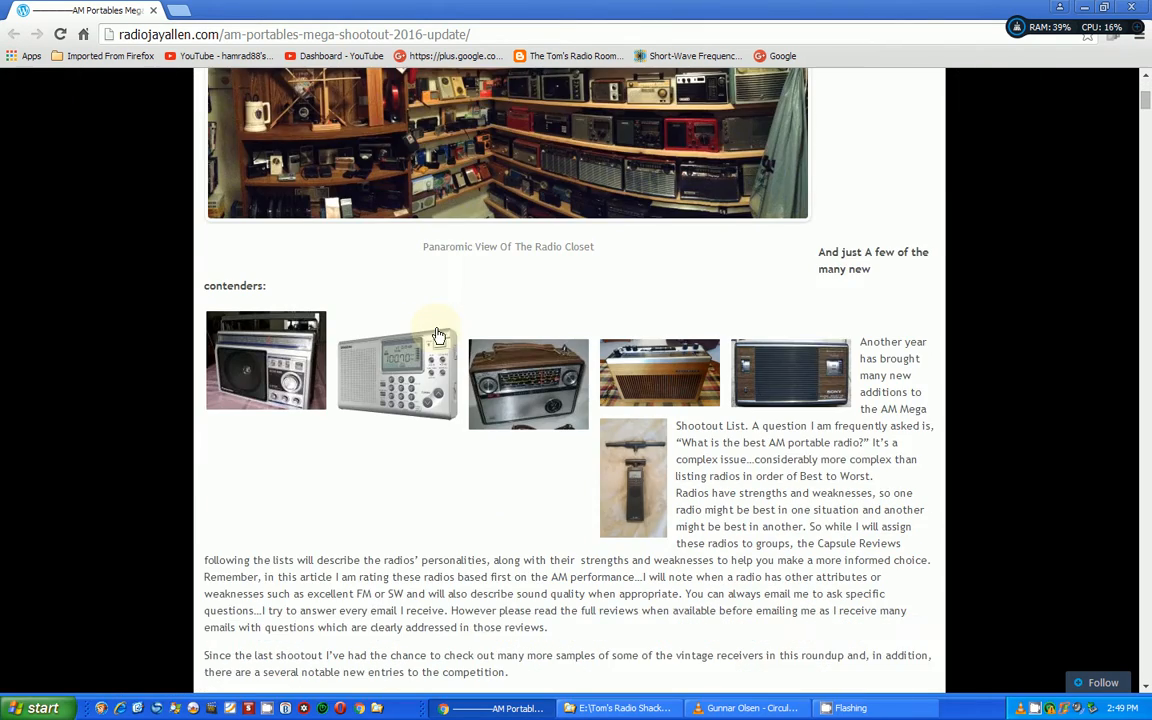
pyautogui.scroll(-3)
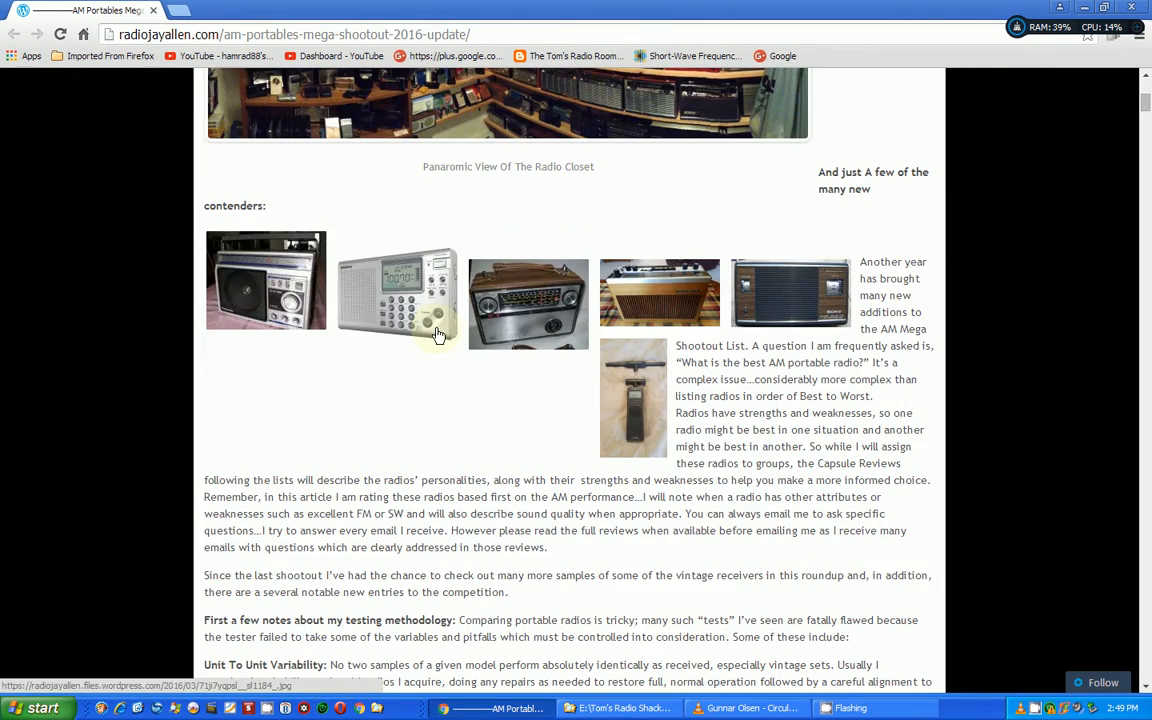
pyautogui.scroll(-3)
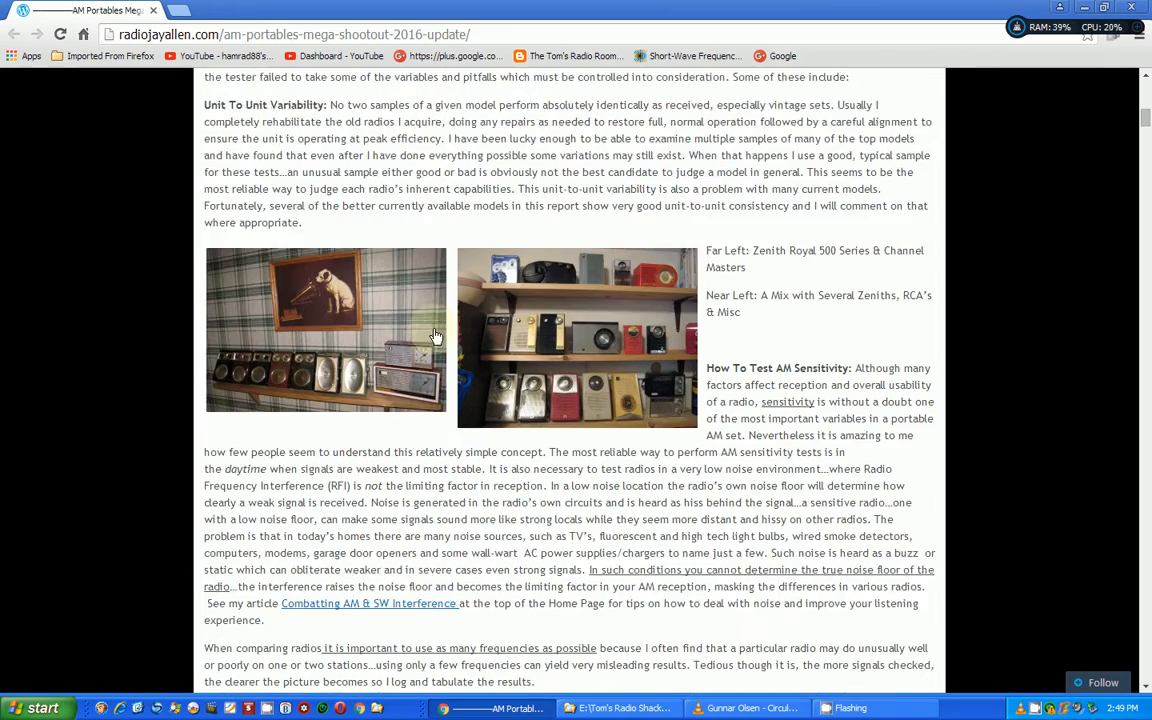
pyautogui.scroll(-3)
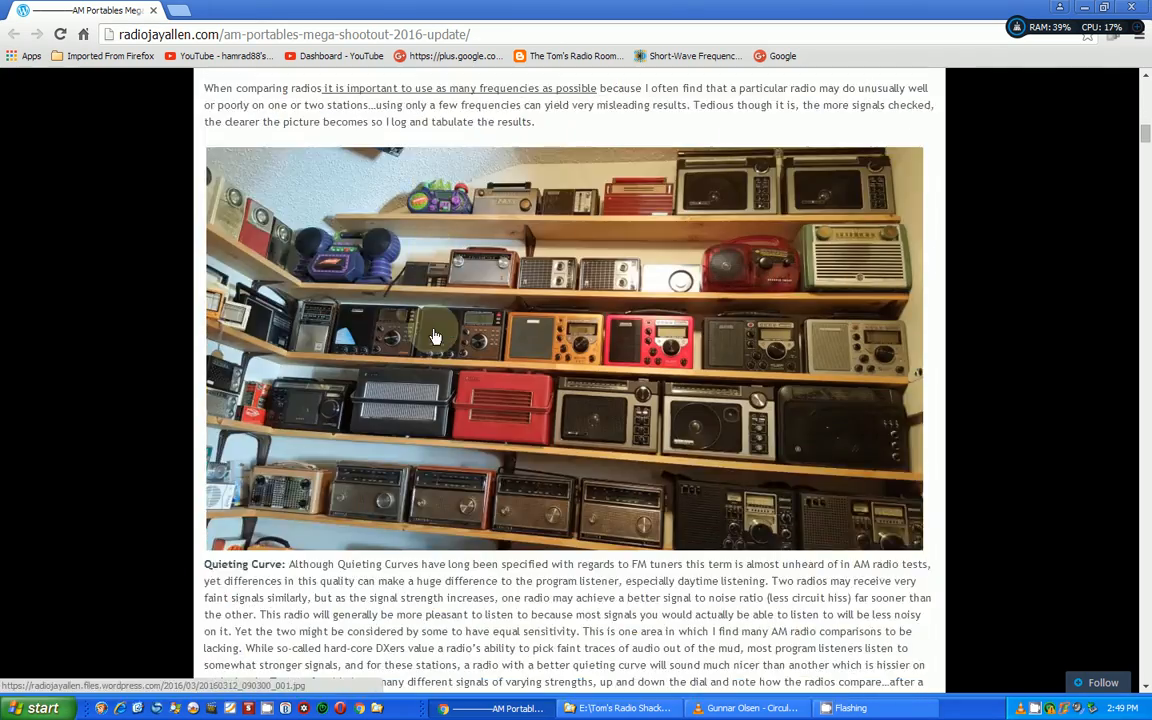
pyautogui.scroll(-3)
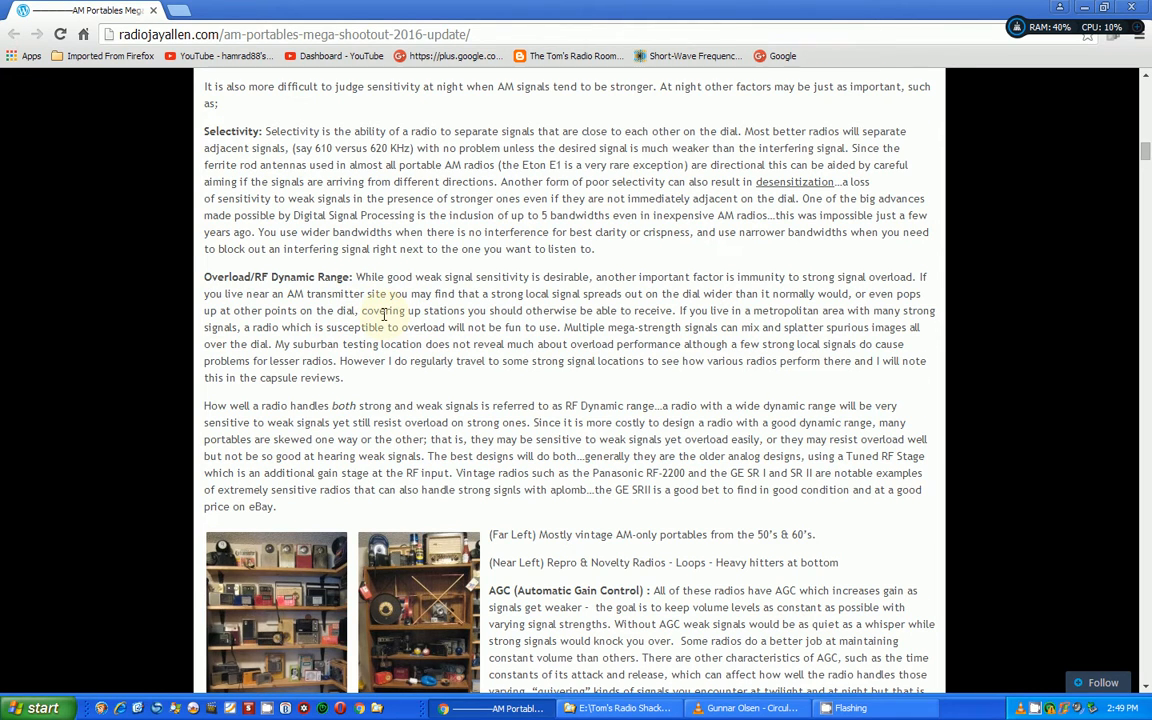
pyautogui.scroll(-3)
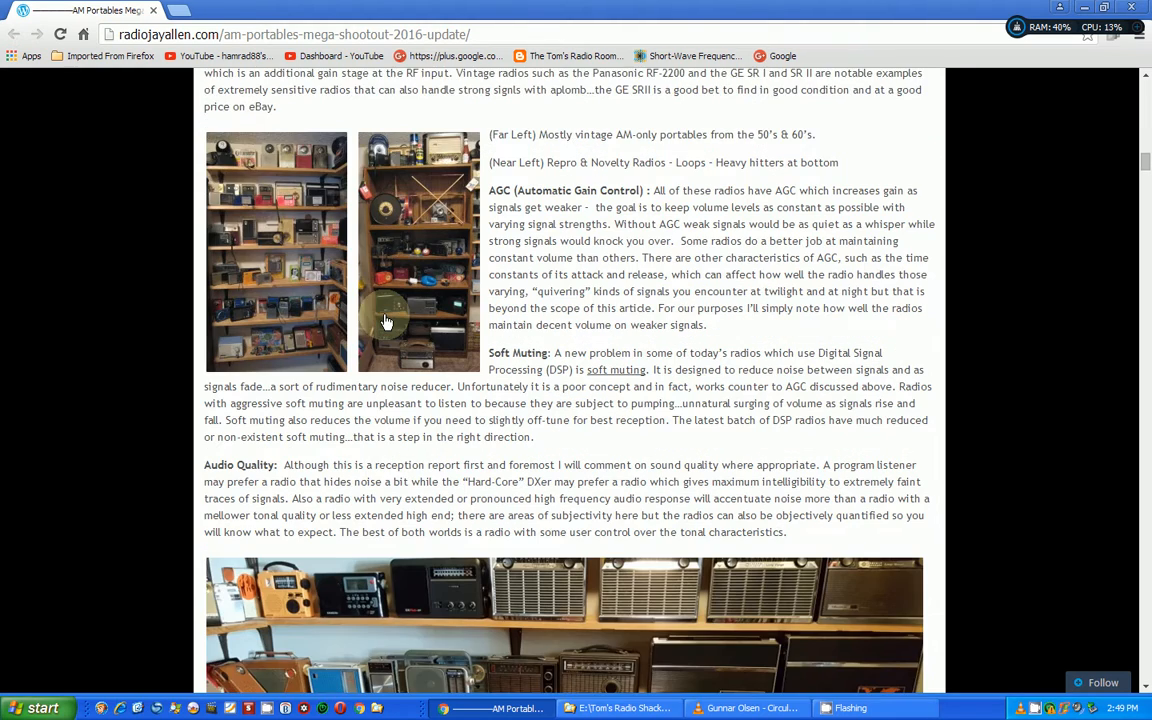
pyautogui.scroll(-3)
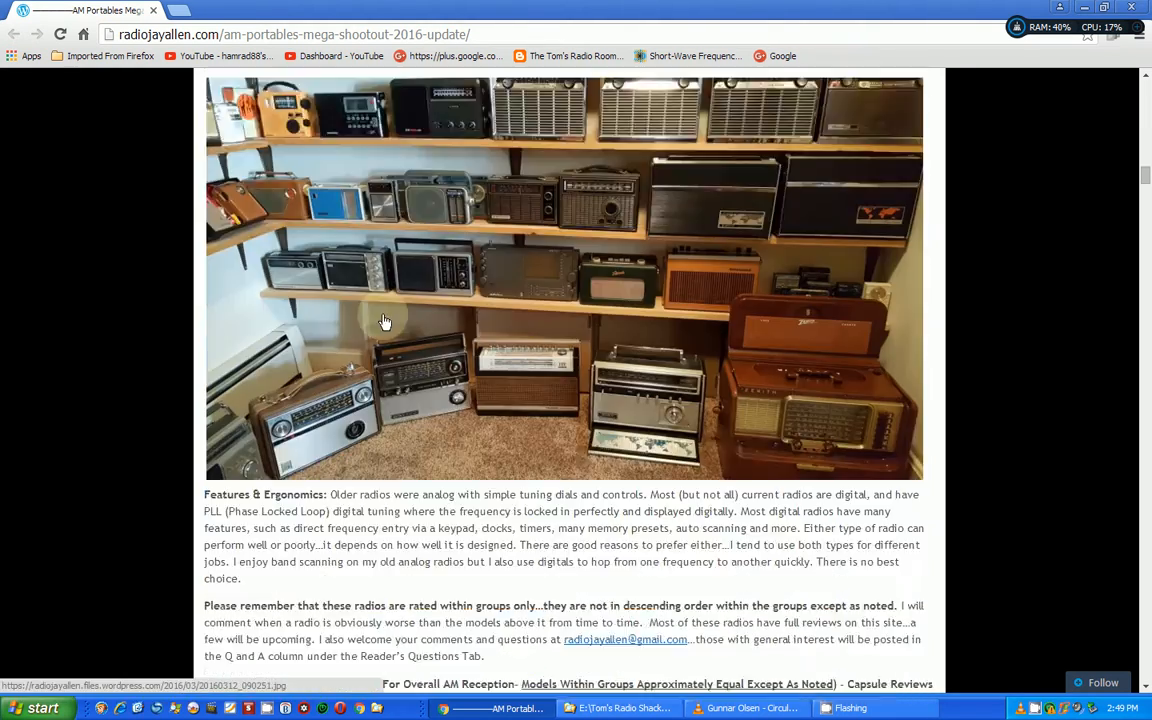
pyautogui.scroll(-3)
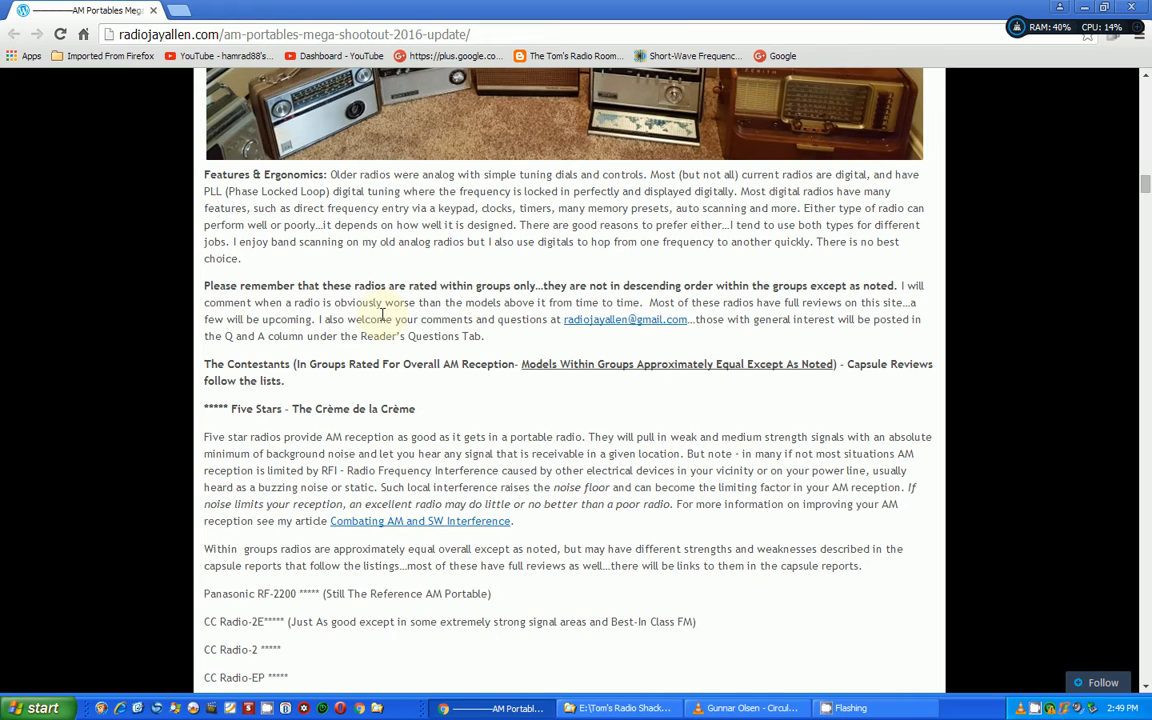
# - Scroll through the four-, three- and lower-star radio lists to the 'Now On To The Full Reports' heading
pyautogui.scroll(-3)
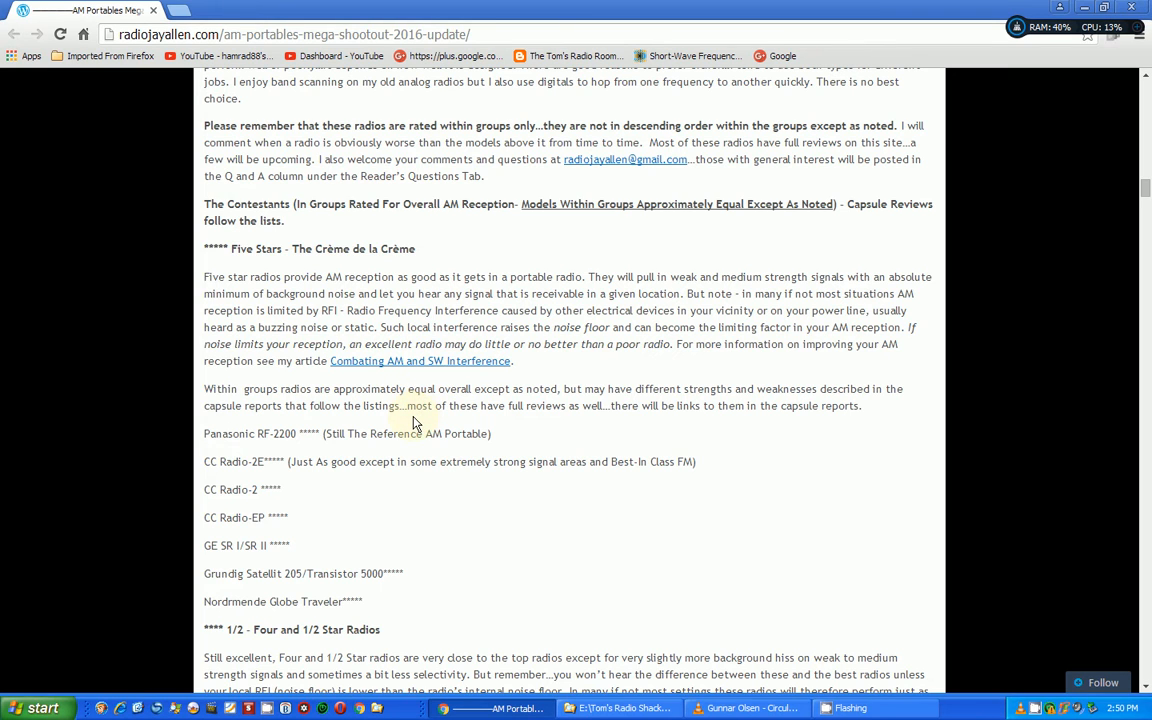
pyautogui.scroll(-3)
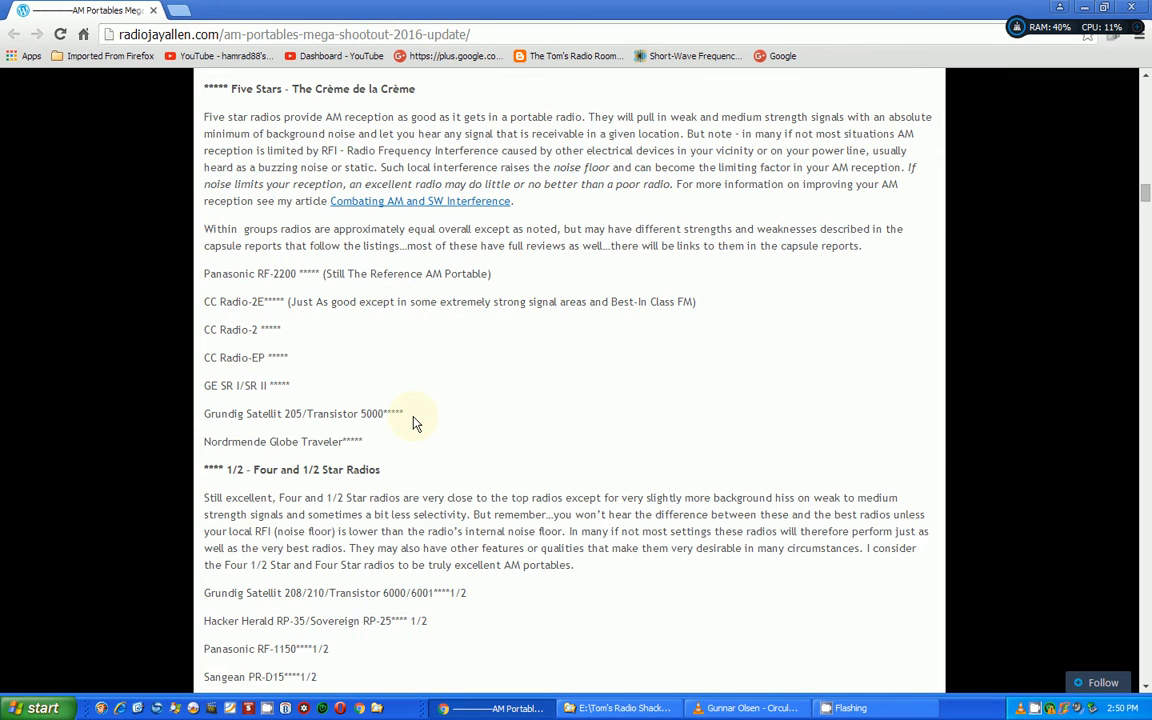
pyautogui.scroll(-3)
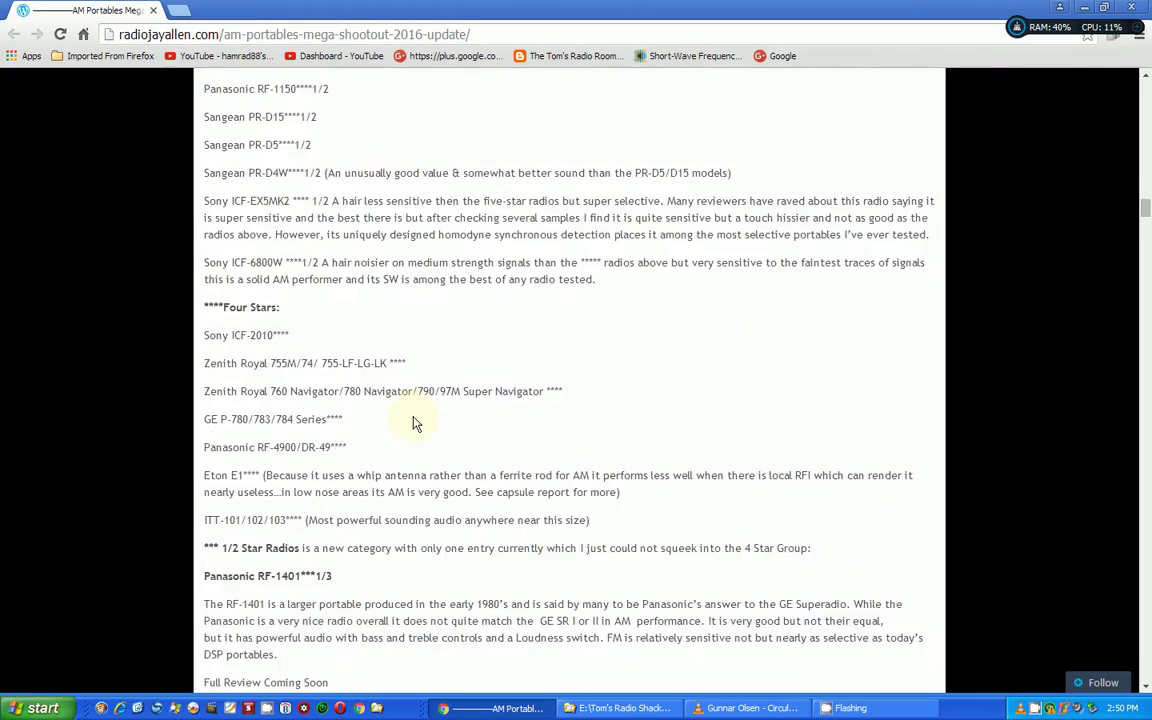
pyautogui.scroll(-3)
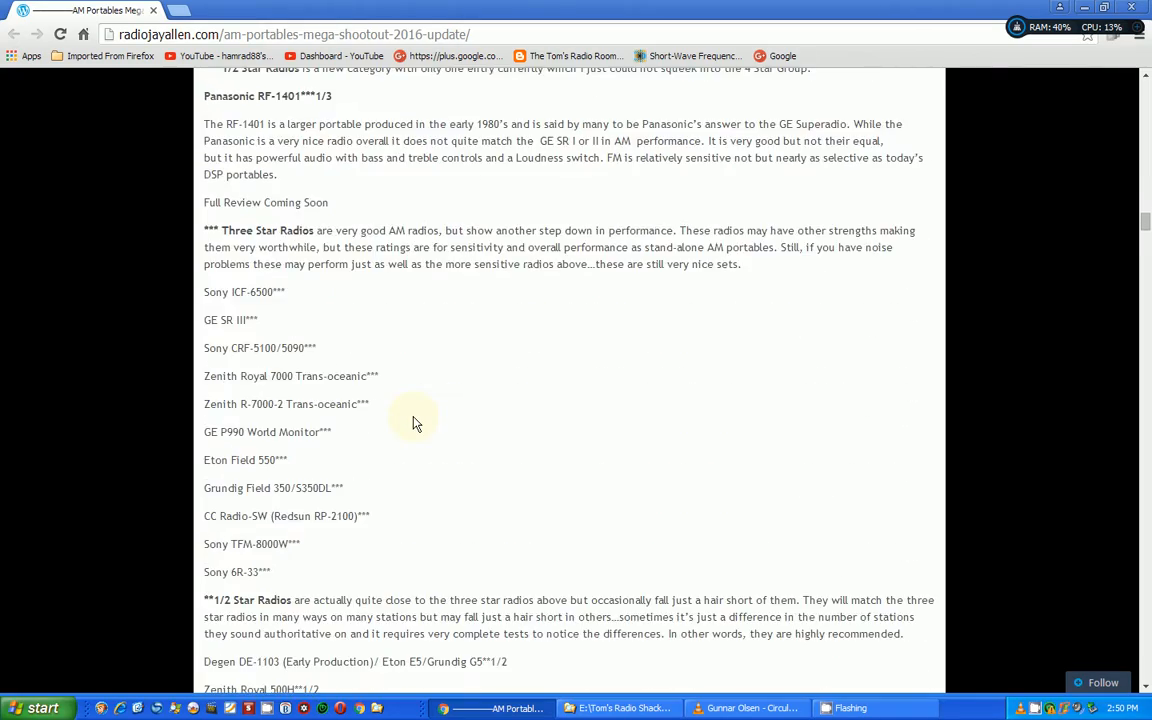
pyautogui.scroll(-3)
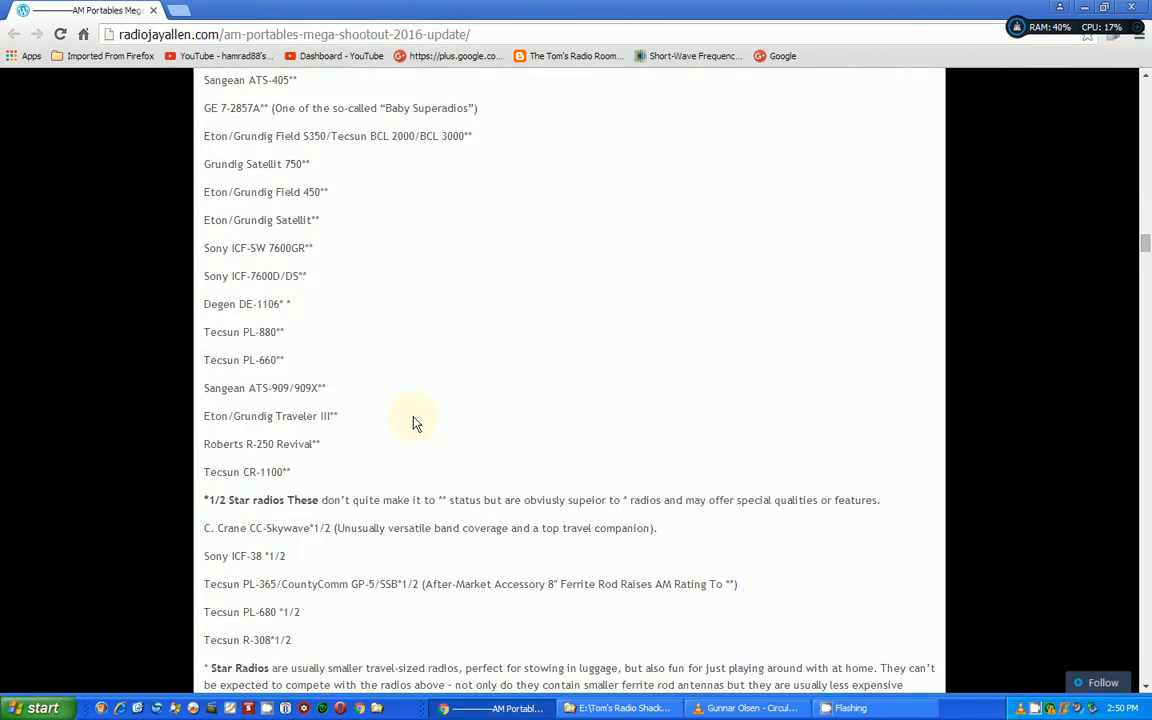
pyautogui.scroll(-3)
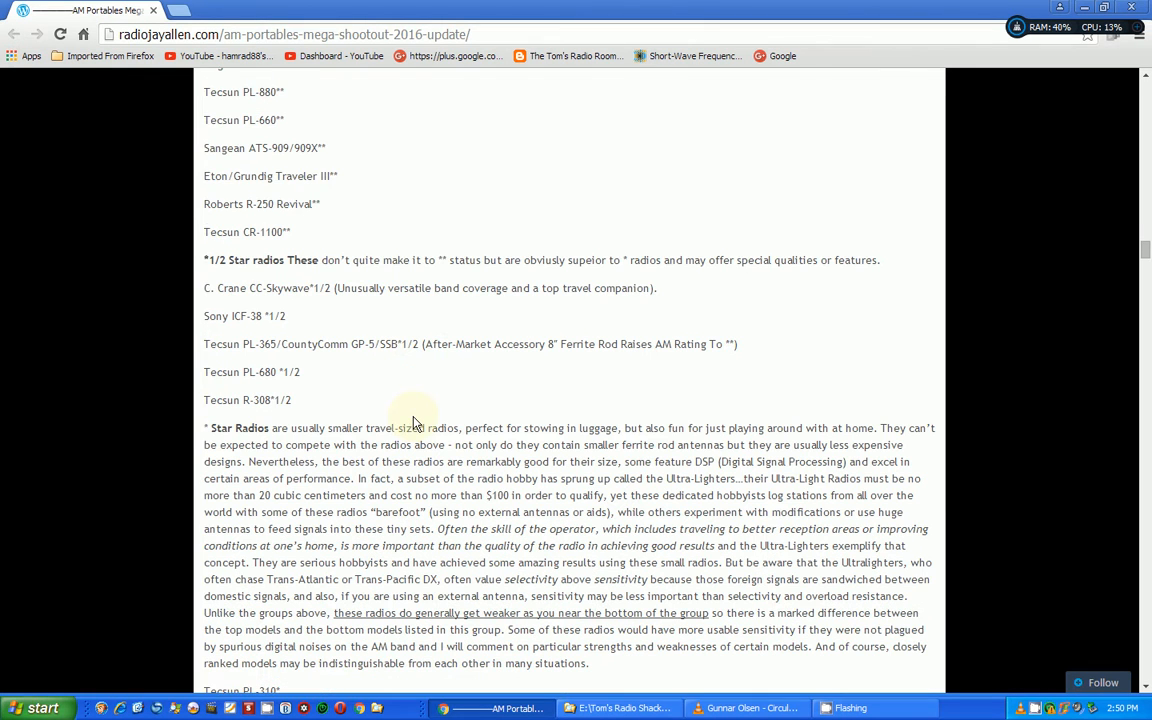
pyautogui.scroll(-3)
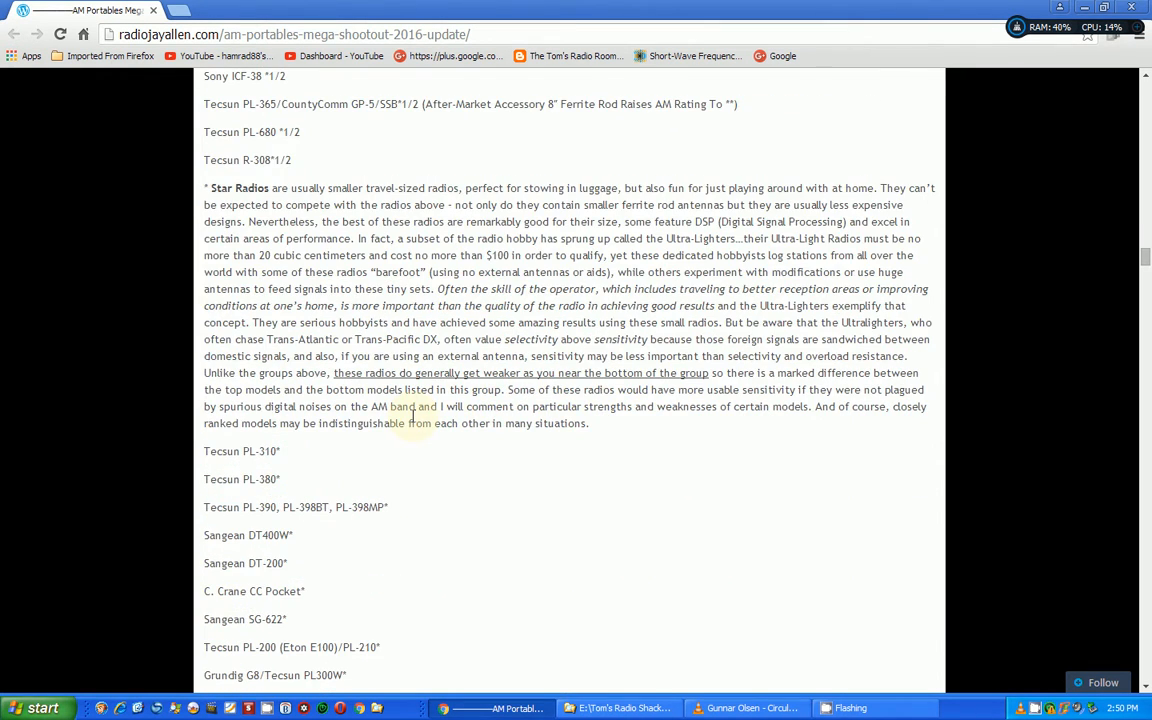
pyautogui.scroll(-3)
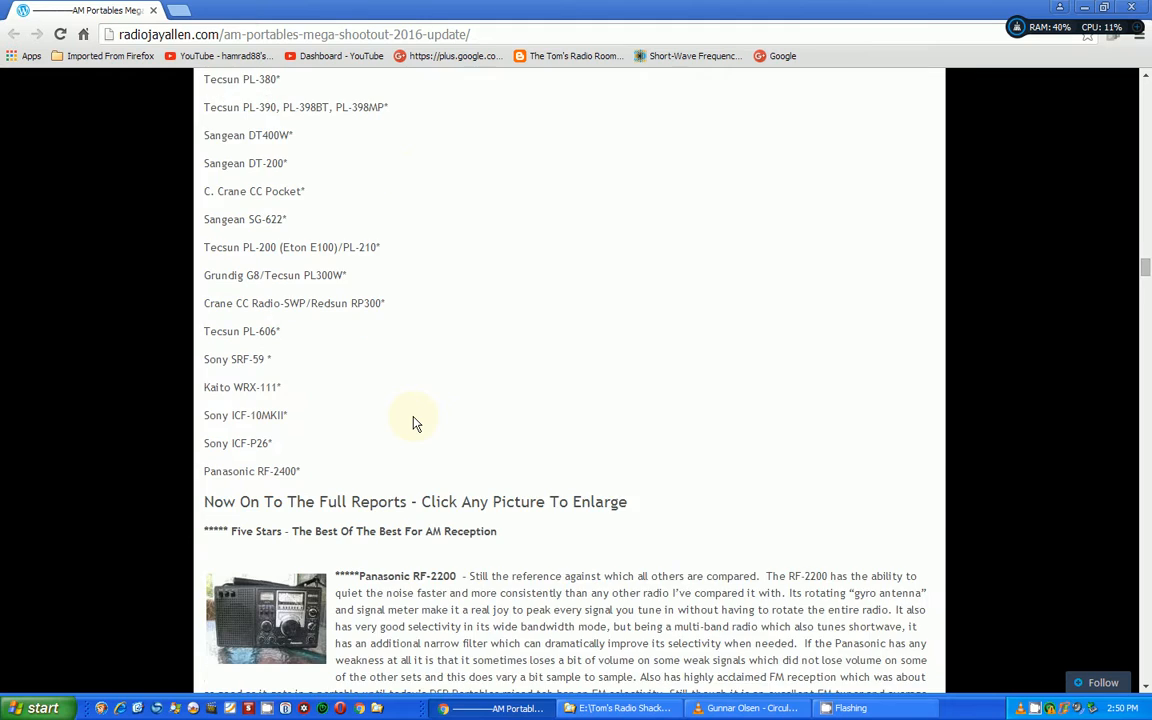
# - Scroll down through the full reports starting with the Panasonic RF-2200 into the three-star radios
pyautogui.scroll(-3)
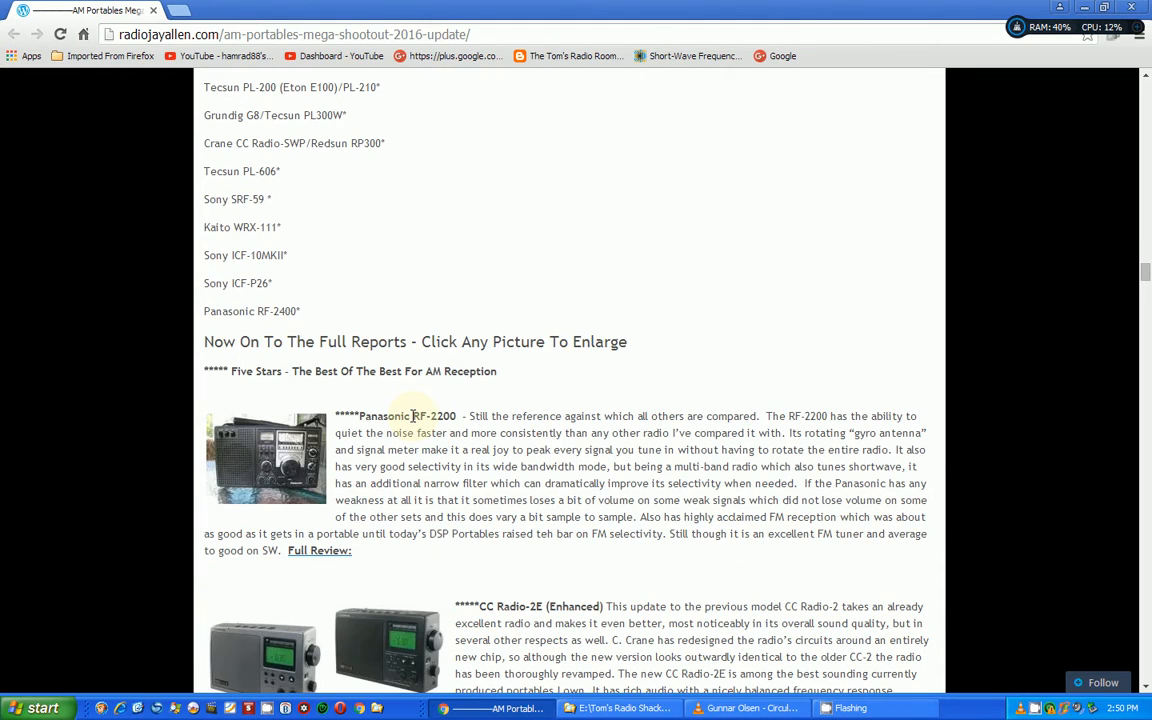
pyautogui.scroll(-3)
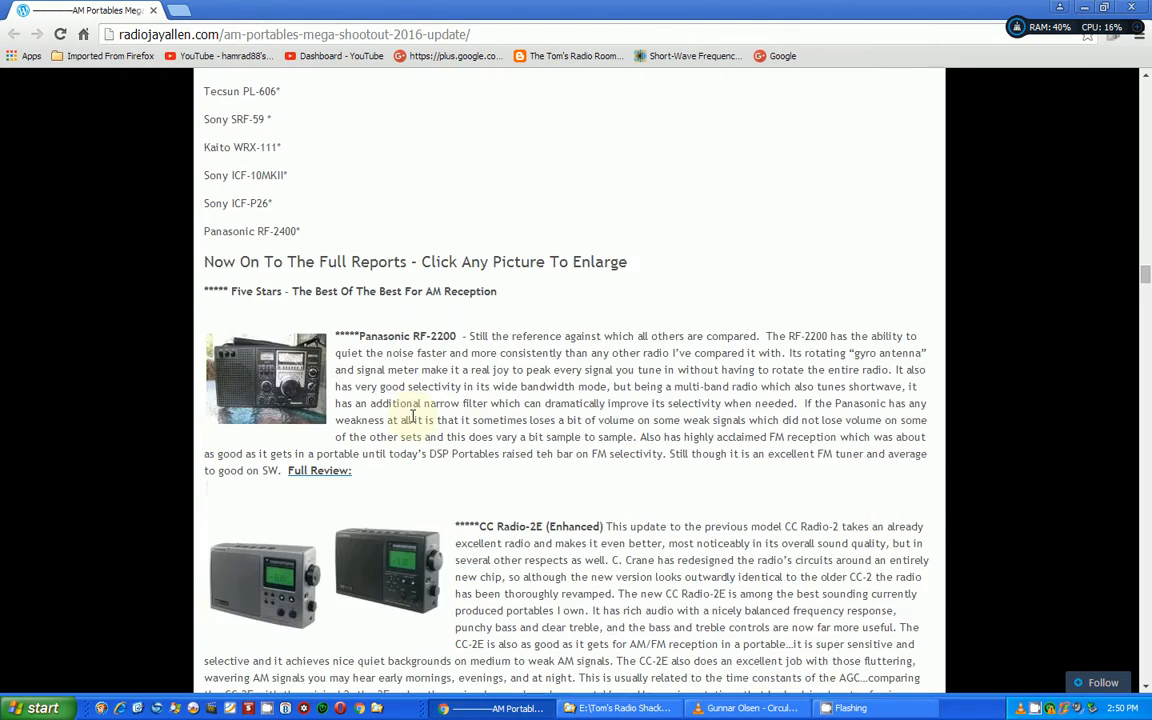
pyautogui.scroll(-3)
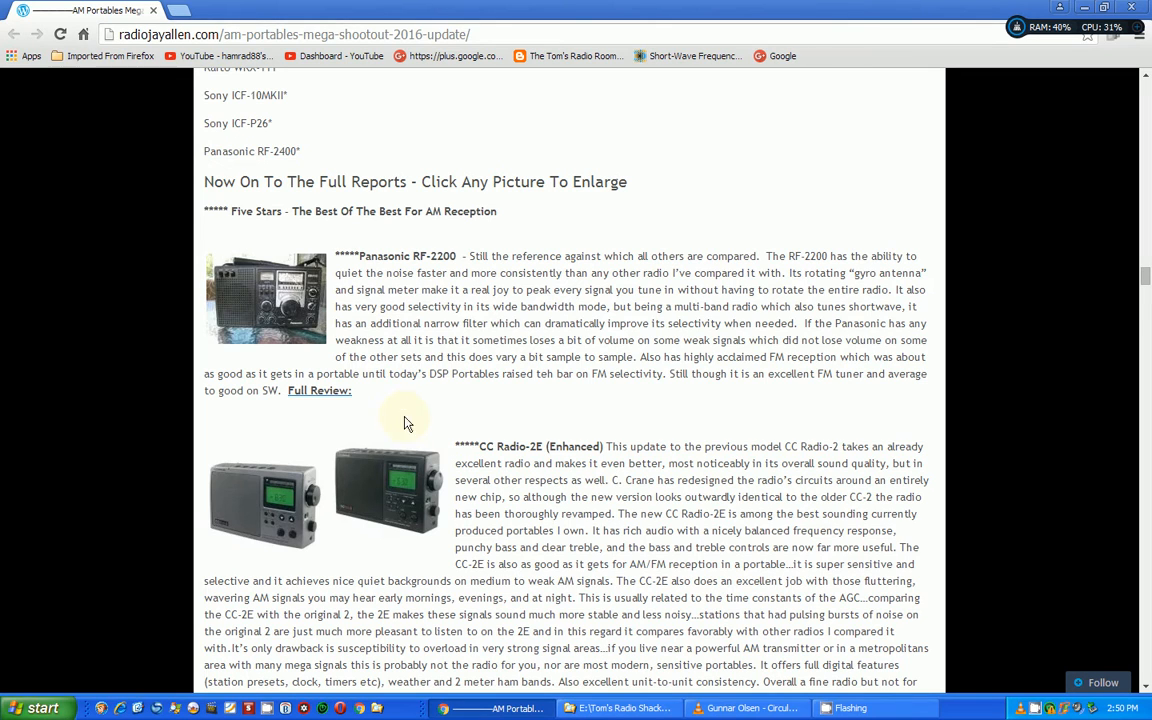
pyautogui.moveTo(312, 400)
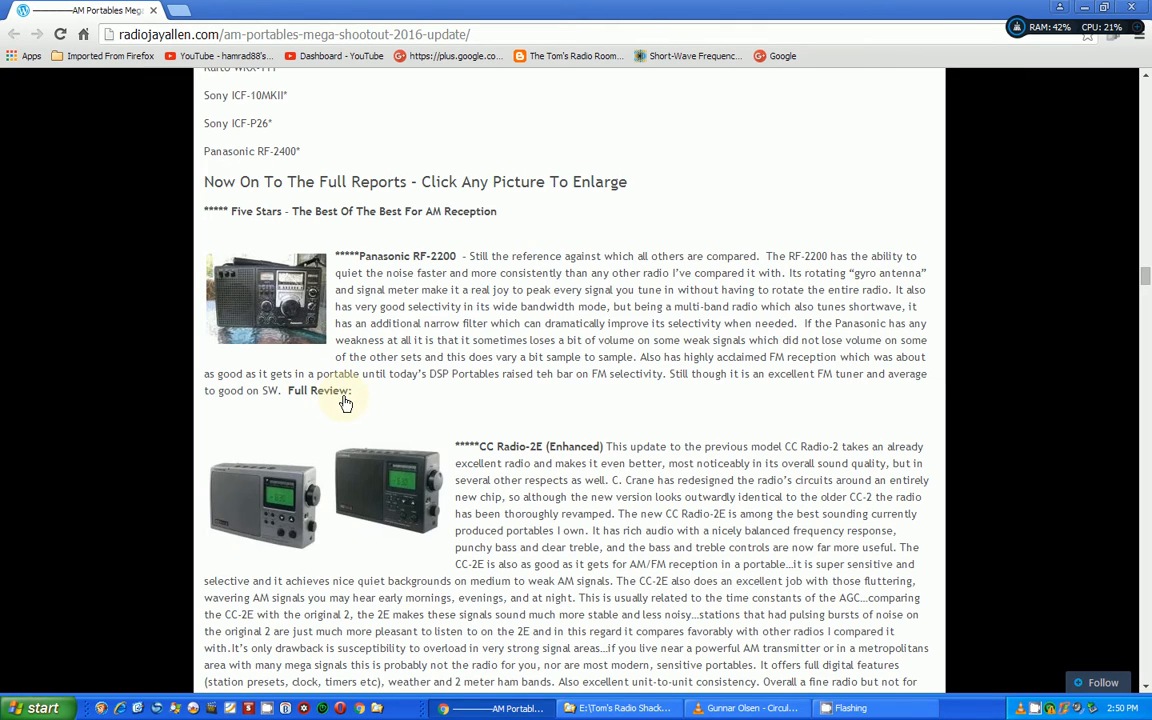
pyautogui.moveTo(420, 418)
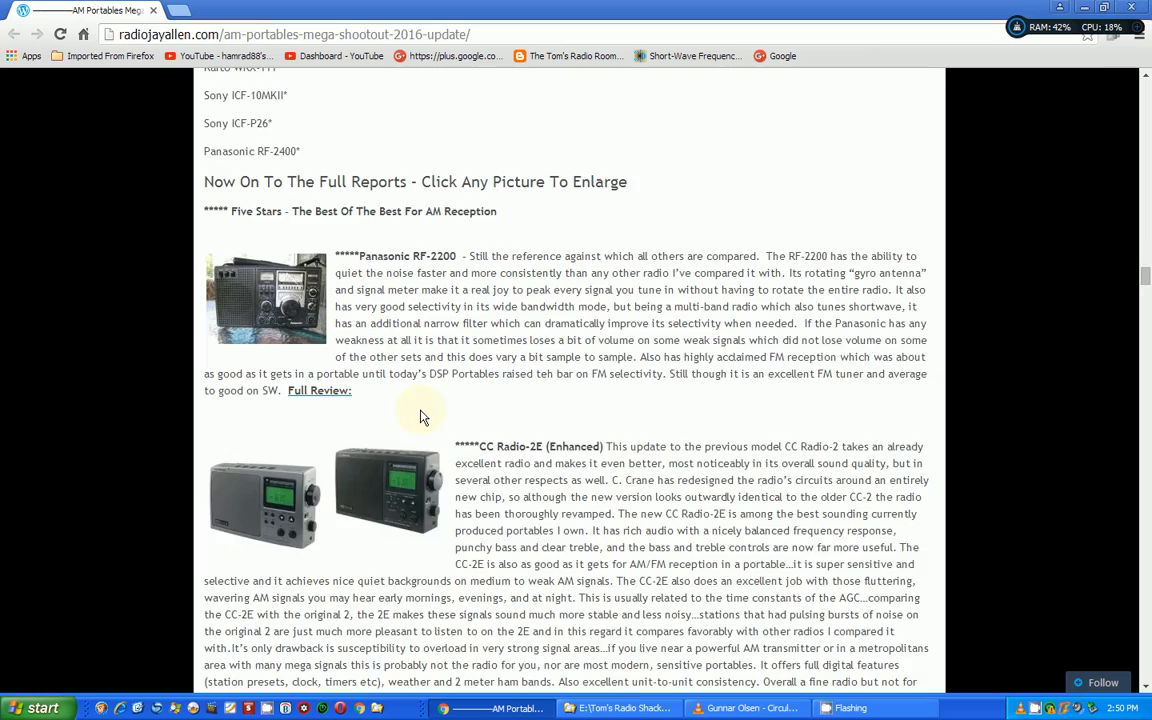
pyautogui.scroll(-3)
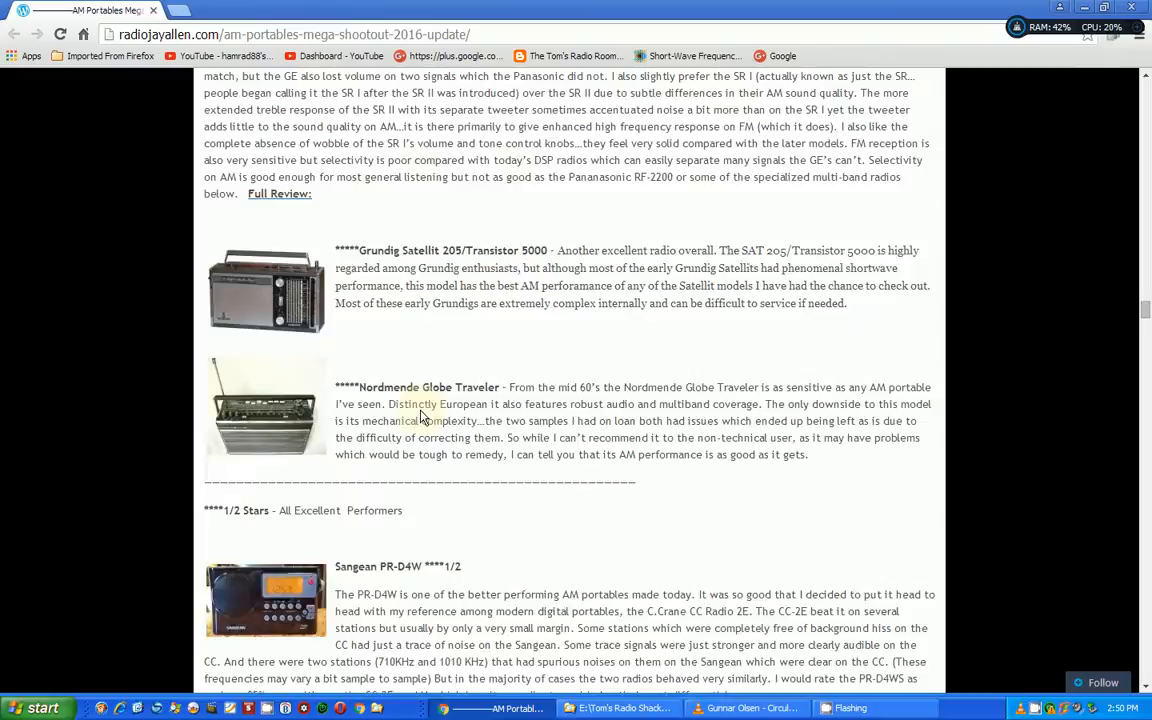
pyautogui.scroll(-3)
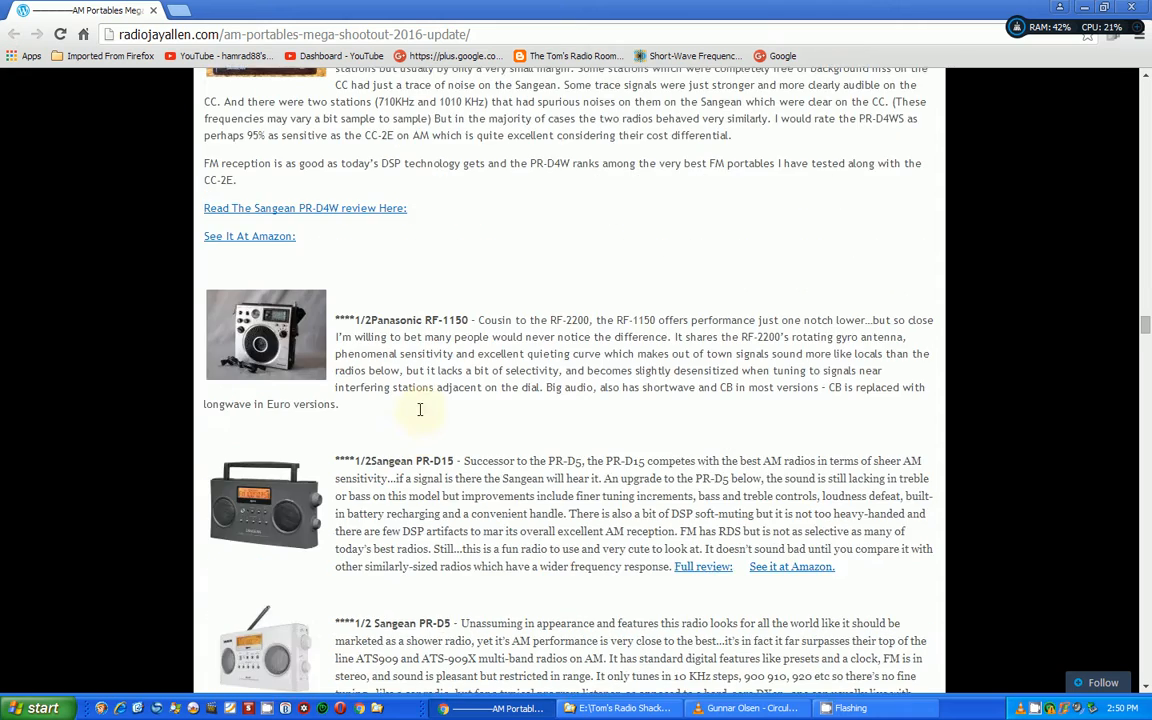
pyautogui.scroll(-3)
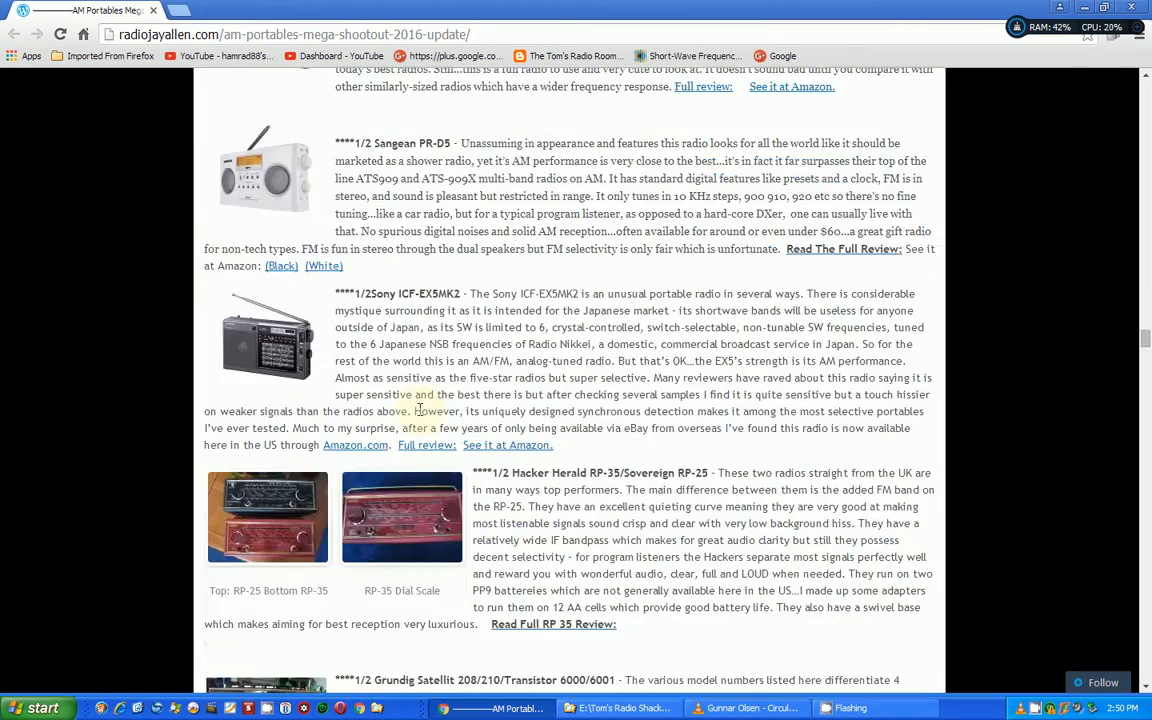
pyautogui.scroll(-3)
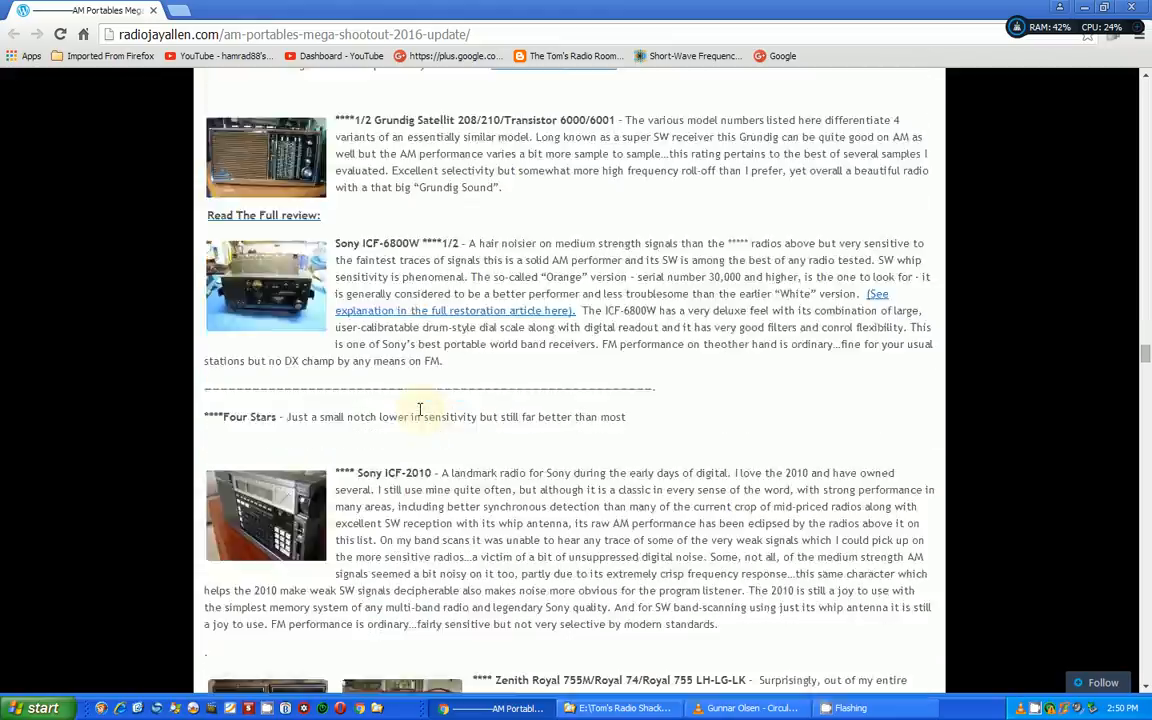
pyautogui.moveTo(332, 268)
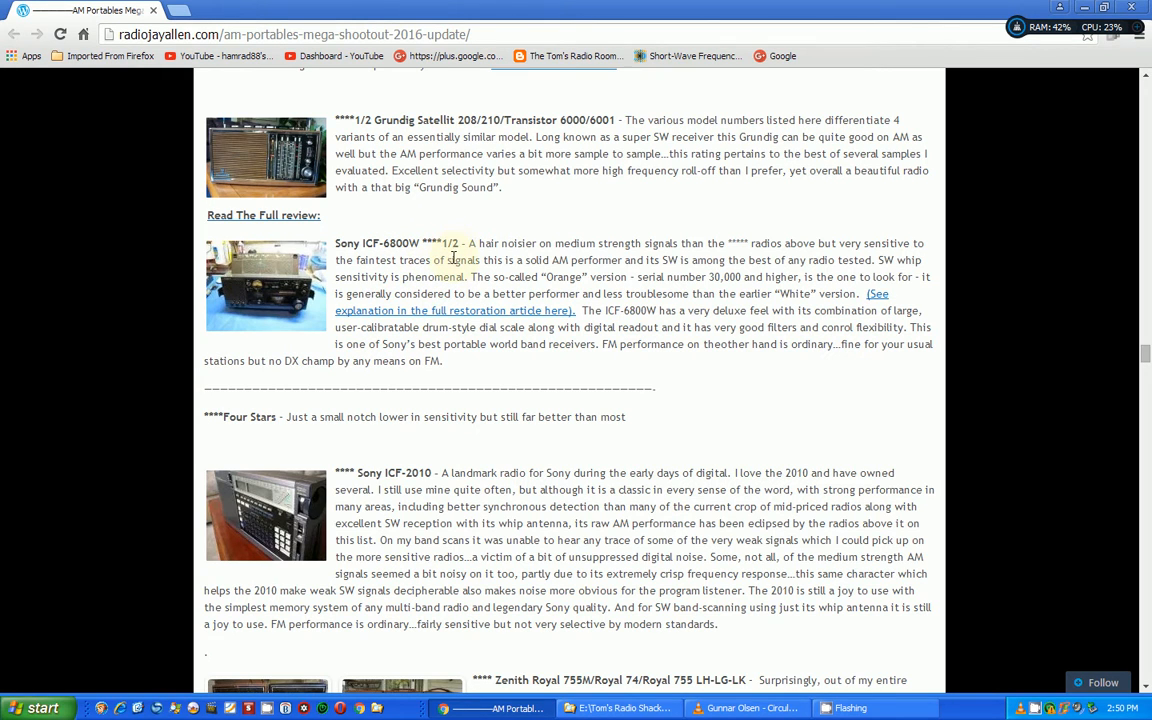
# - Reach the Zenith R-7000-2 Trans-oceanic entry and open its full review via 'Read The Full Review.'
pyautogui.scroll(-3)
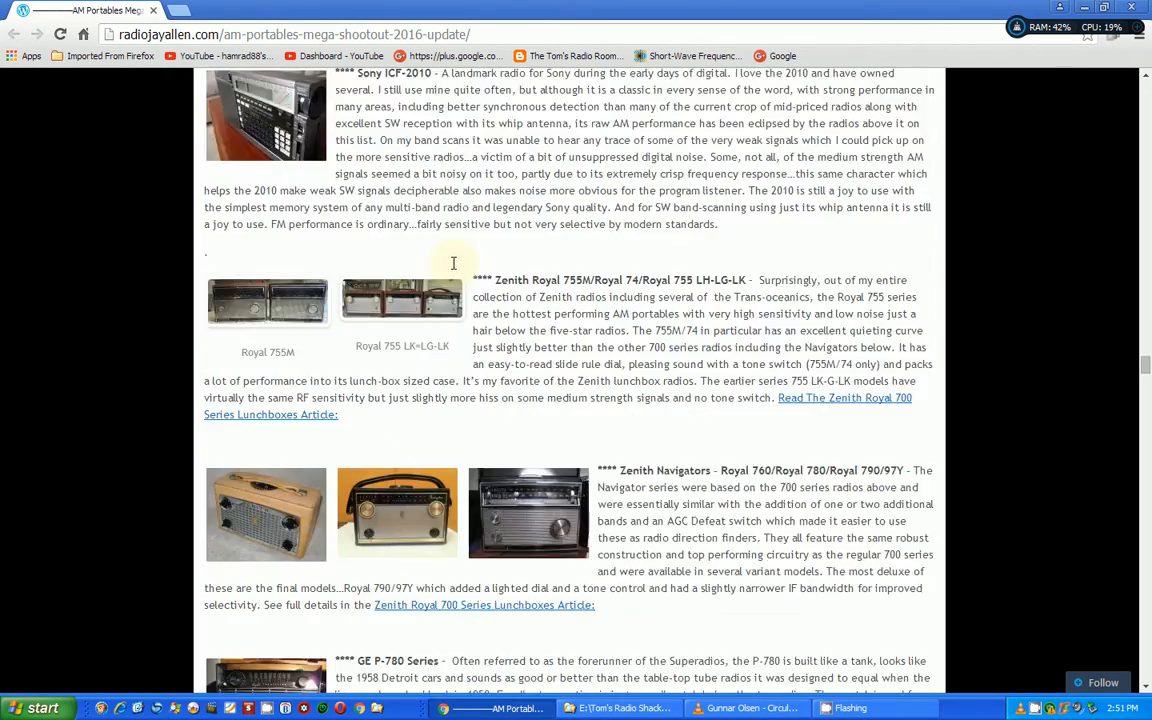
pyautogui.scroll(-3)
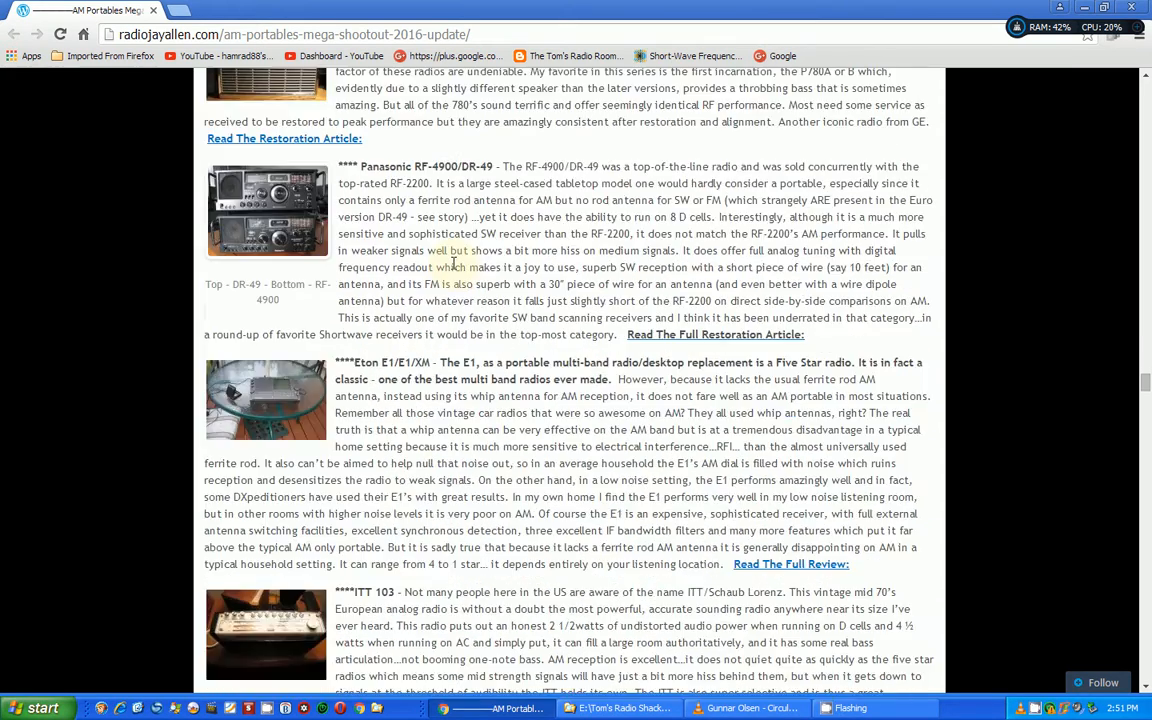
pyautogui.scroll(-3)
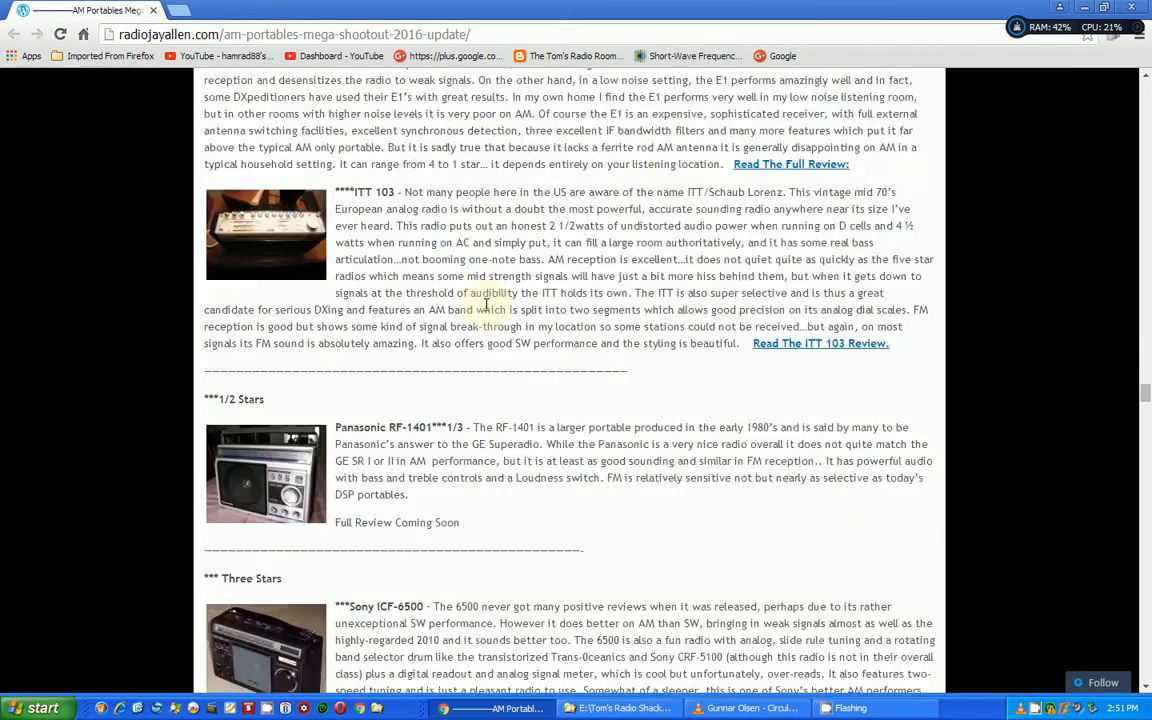
pyautogui.scroll(-3)
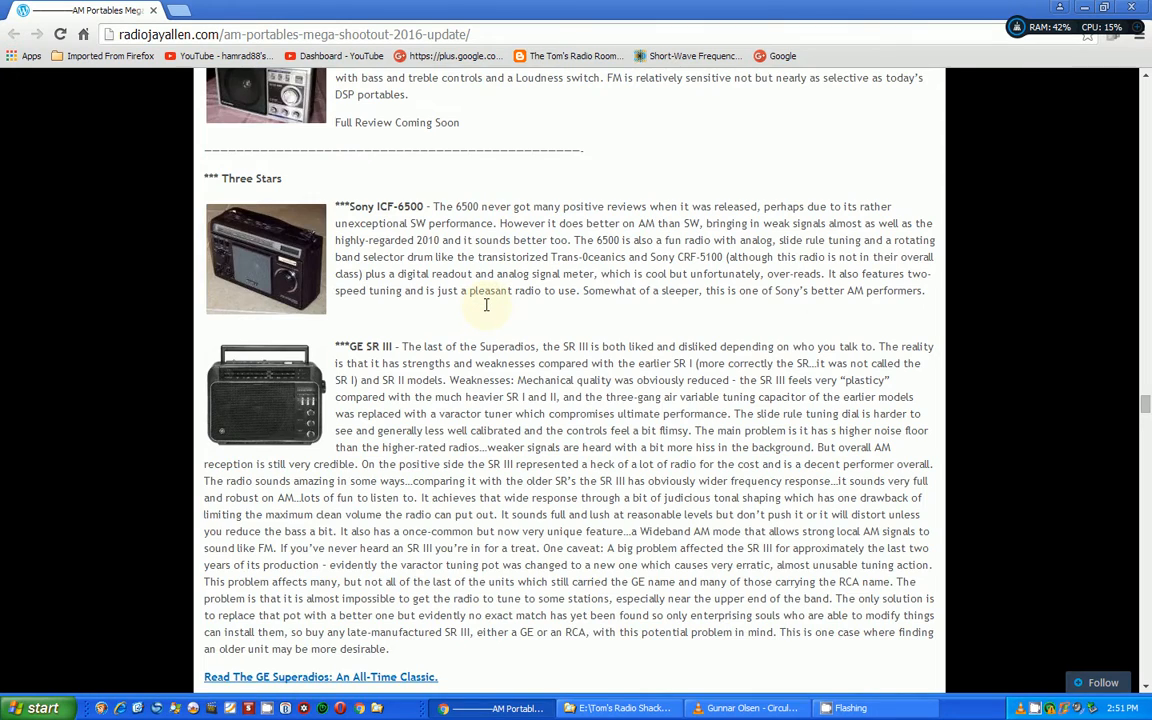
pyautogui.scroll(-3)
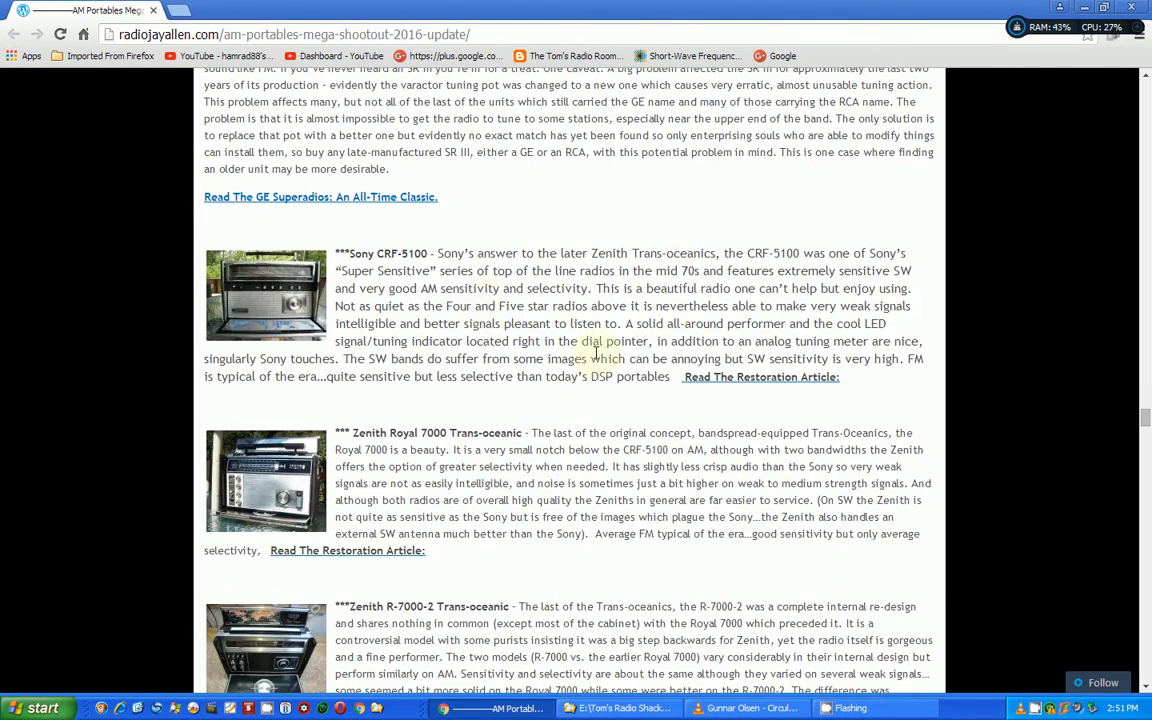
pyautogui.moveTo(732, 388)
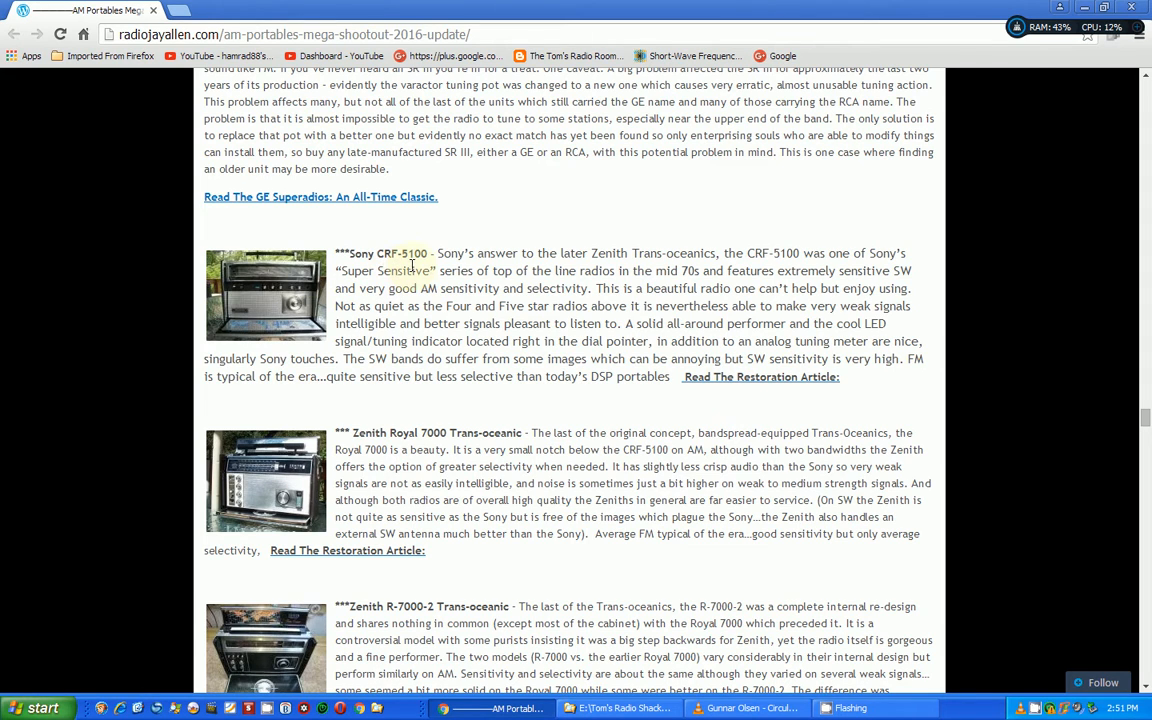
pyautogui.scroll(-3)
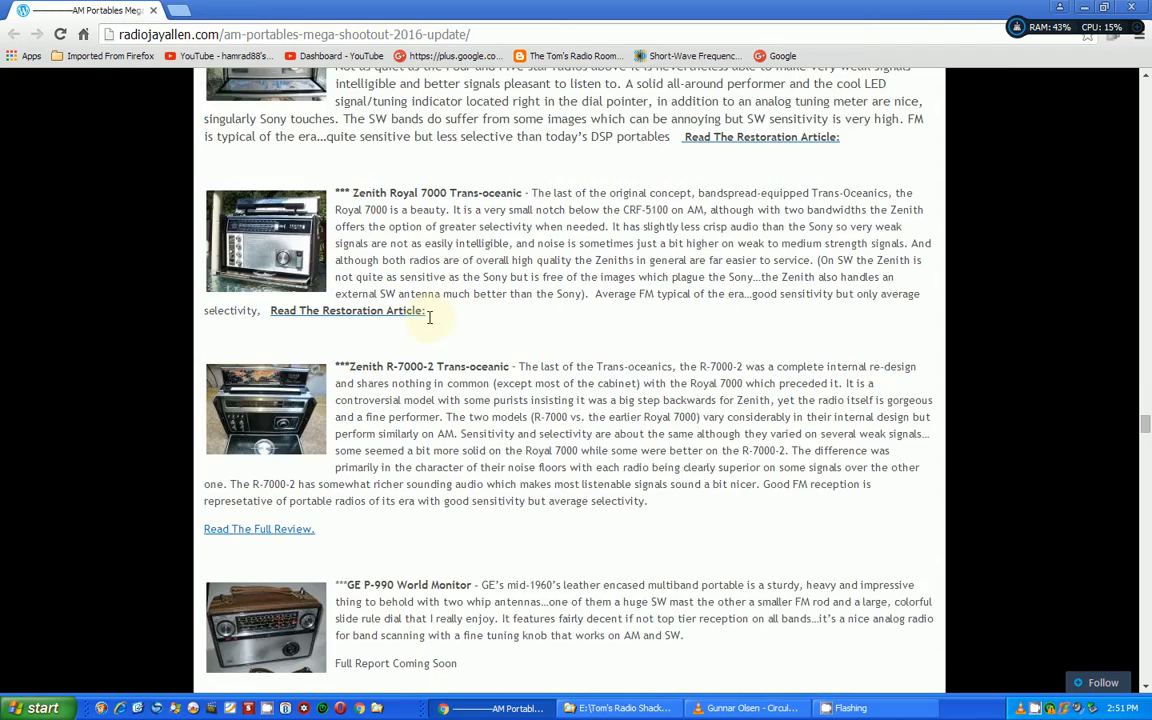
pyautogui.scroll(-3)
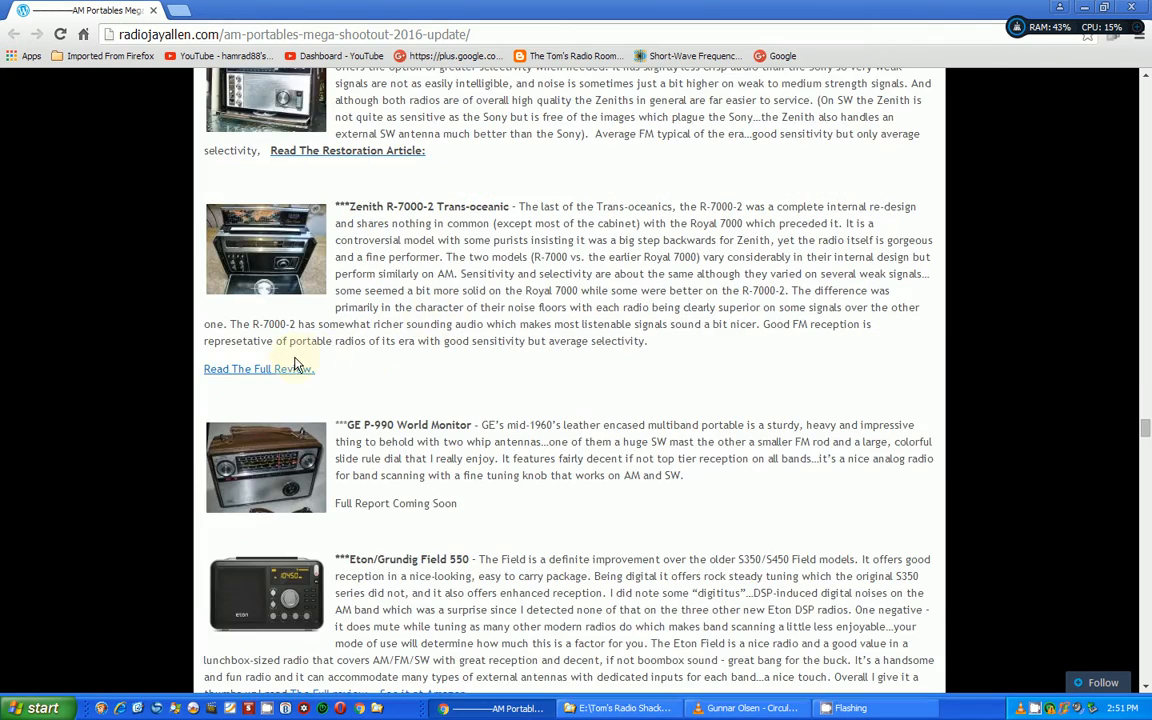
pyautogui.moveTo(420, 216)
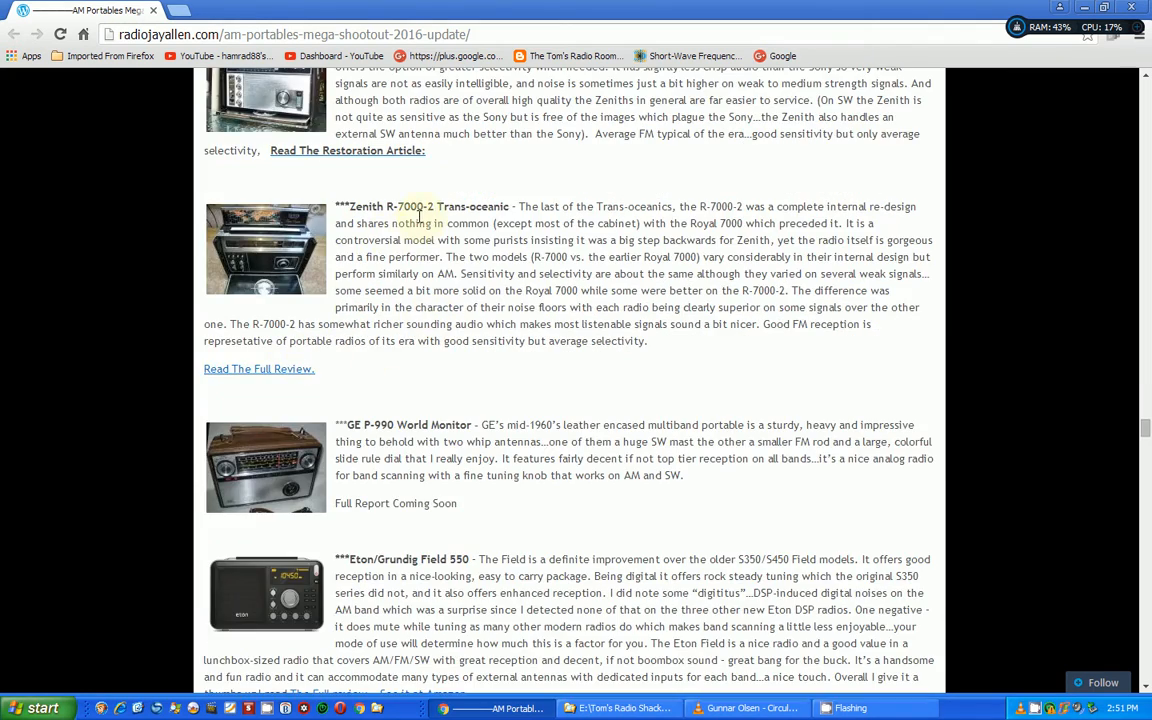
pyautogui.moveTo(258, 368)
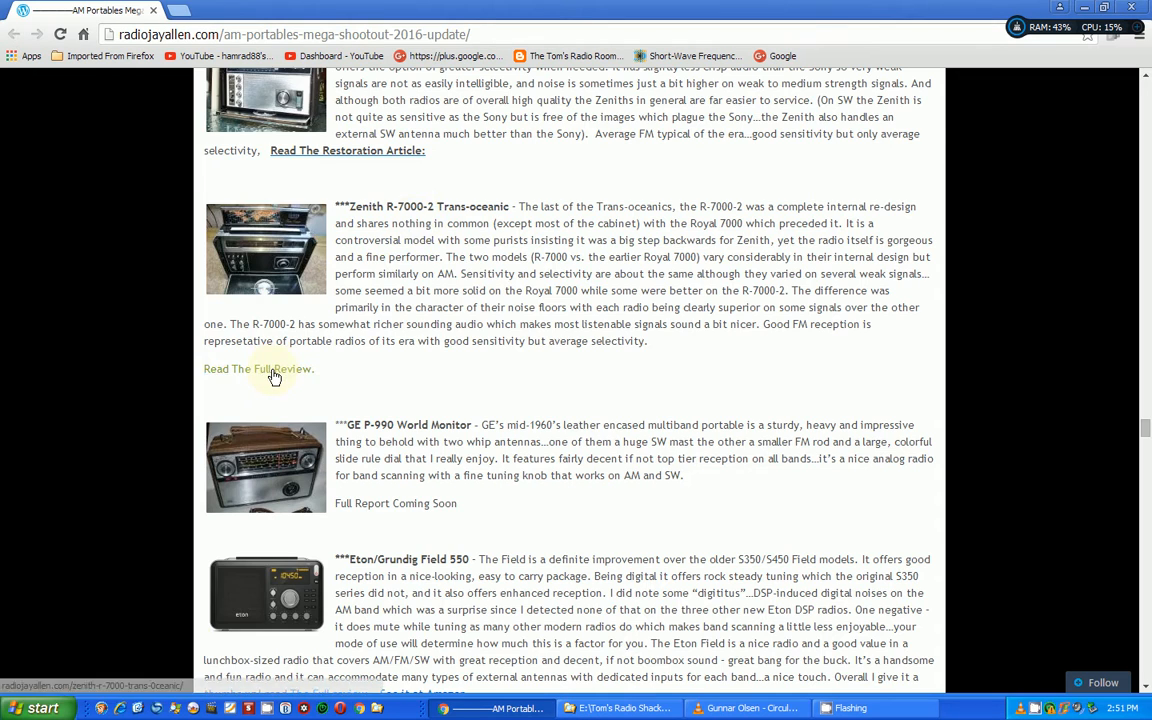
pyautogui.click(272, 368)
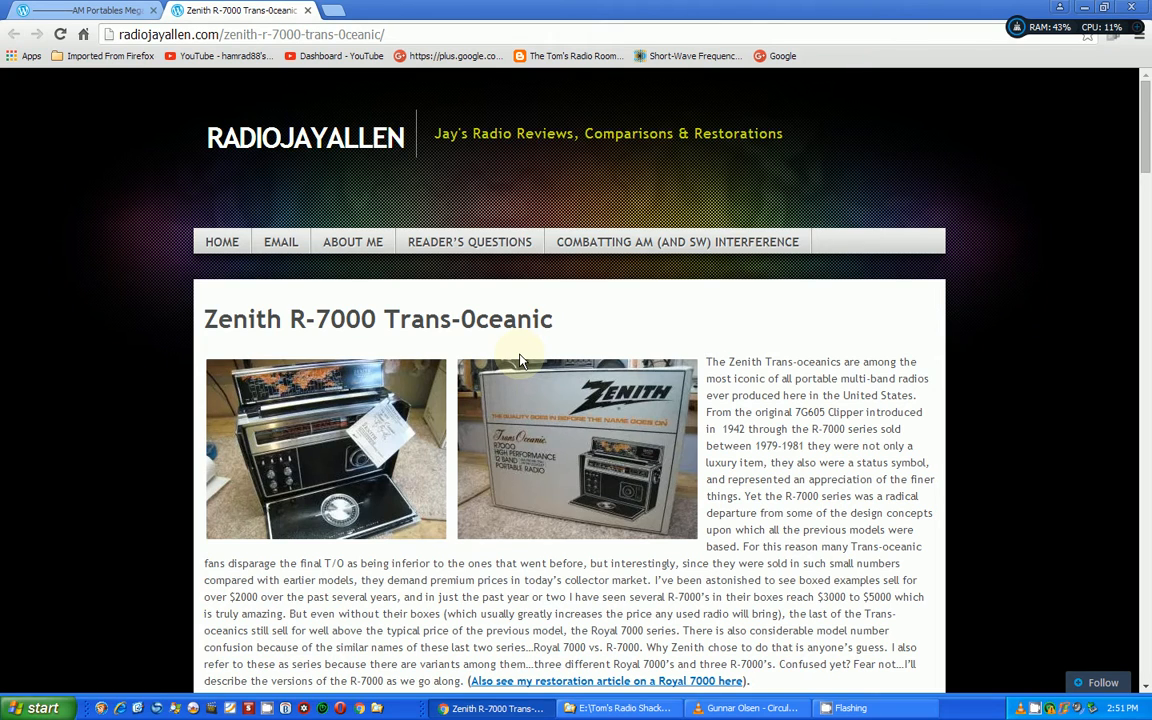
# - Read the Zenith R-7000 Trans-Oceanic review down to the author sign-off, then scroll back near its top
pyautogui.scroll(-3)
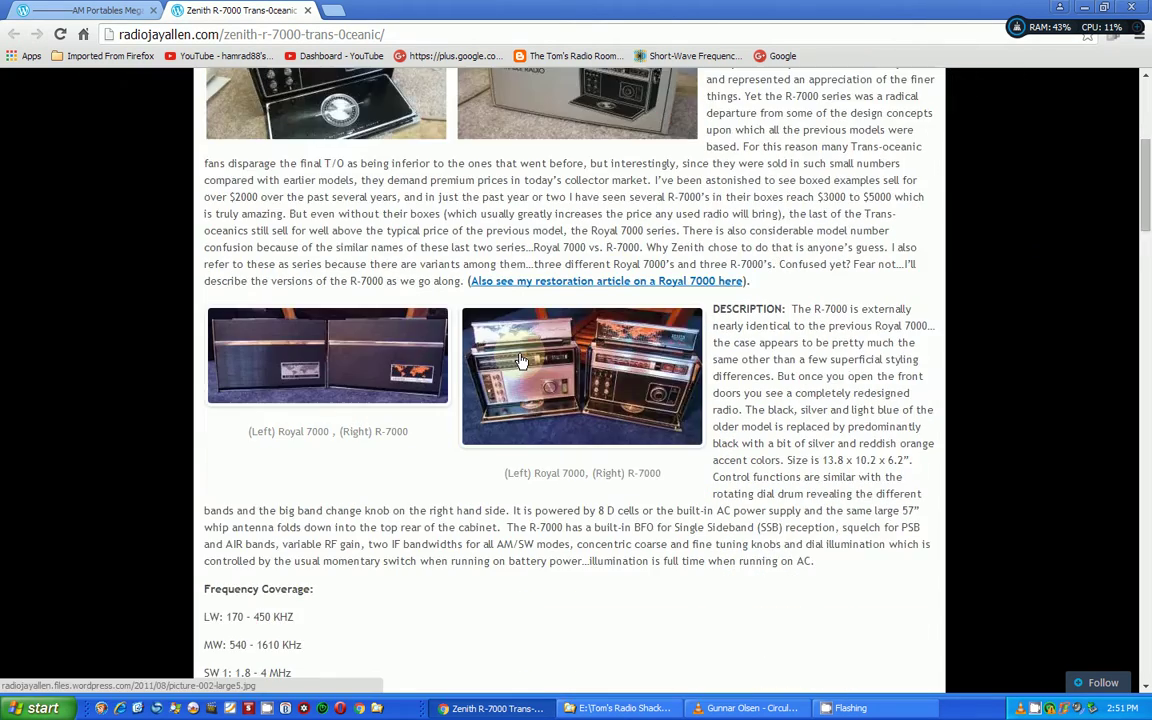
pyautogui.scroll(-3)
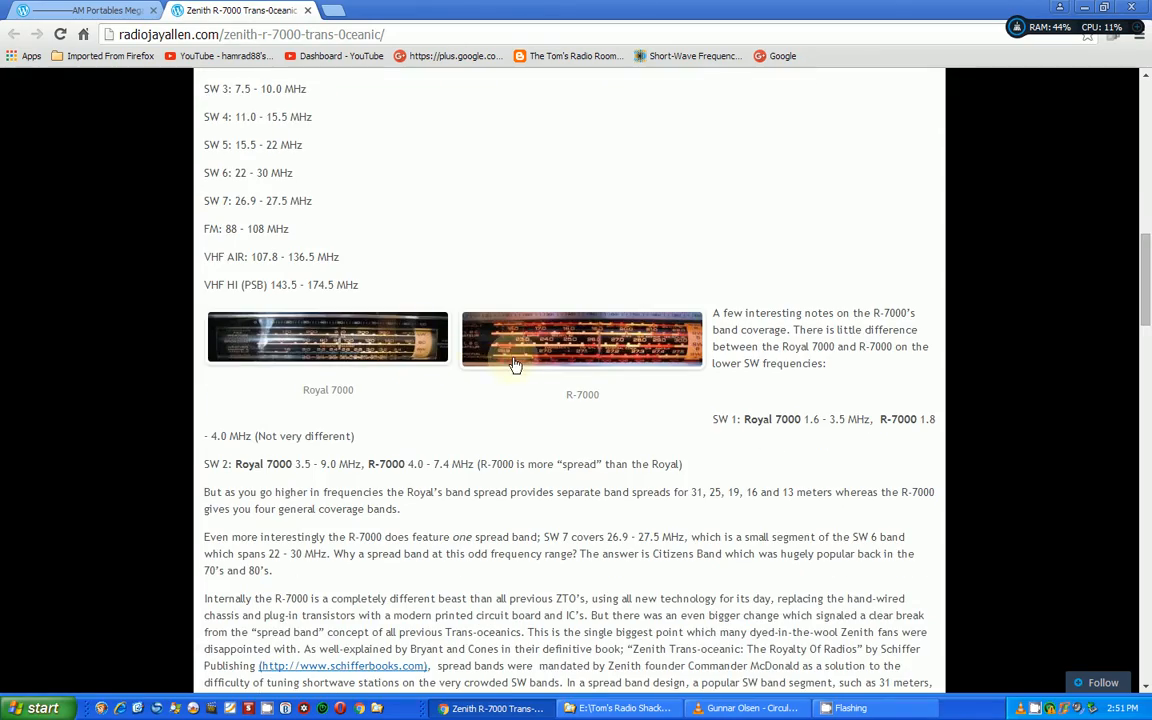
pyautogui.scroll(-3)
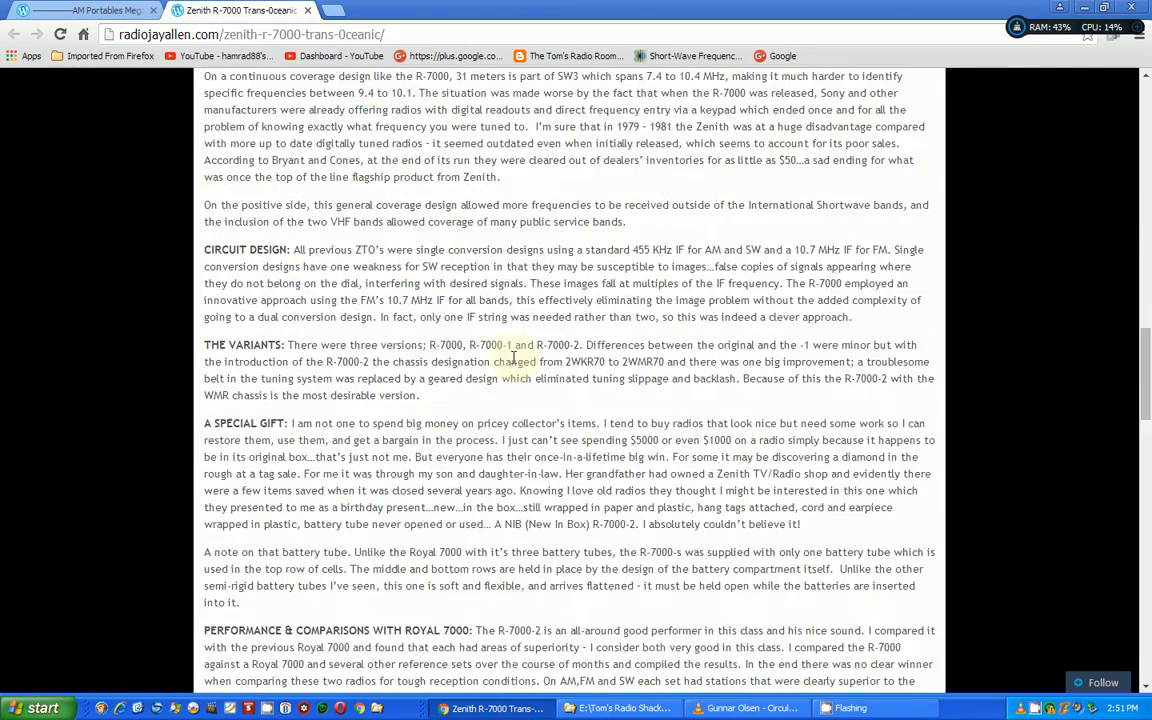
pyautogui.scroll(-3)
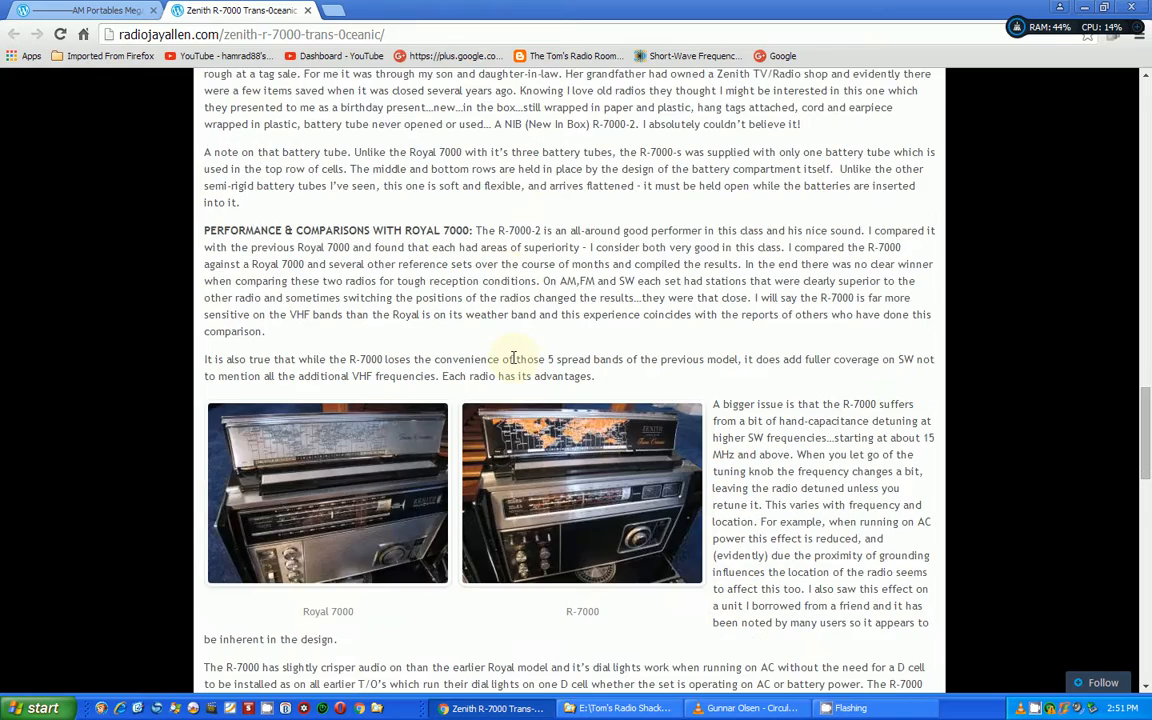
pyautogui.scroll(-3)
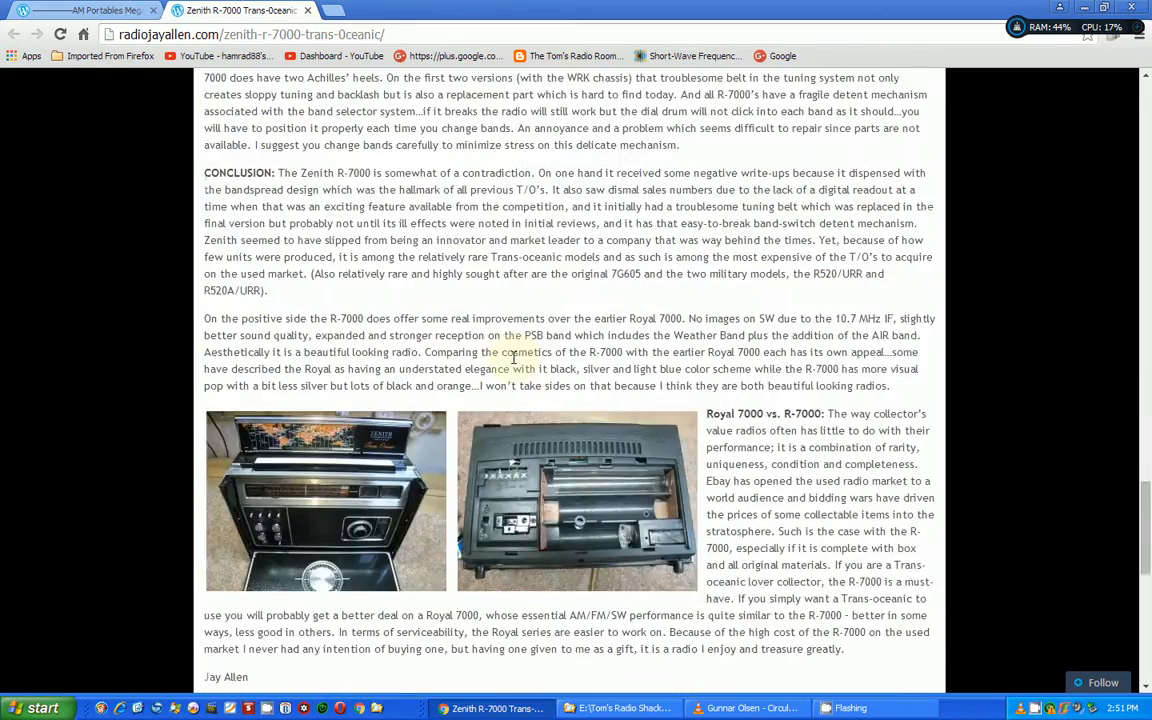
pyautogui.scroll(-3)
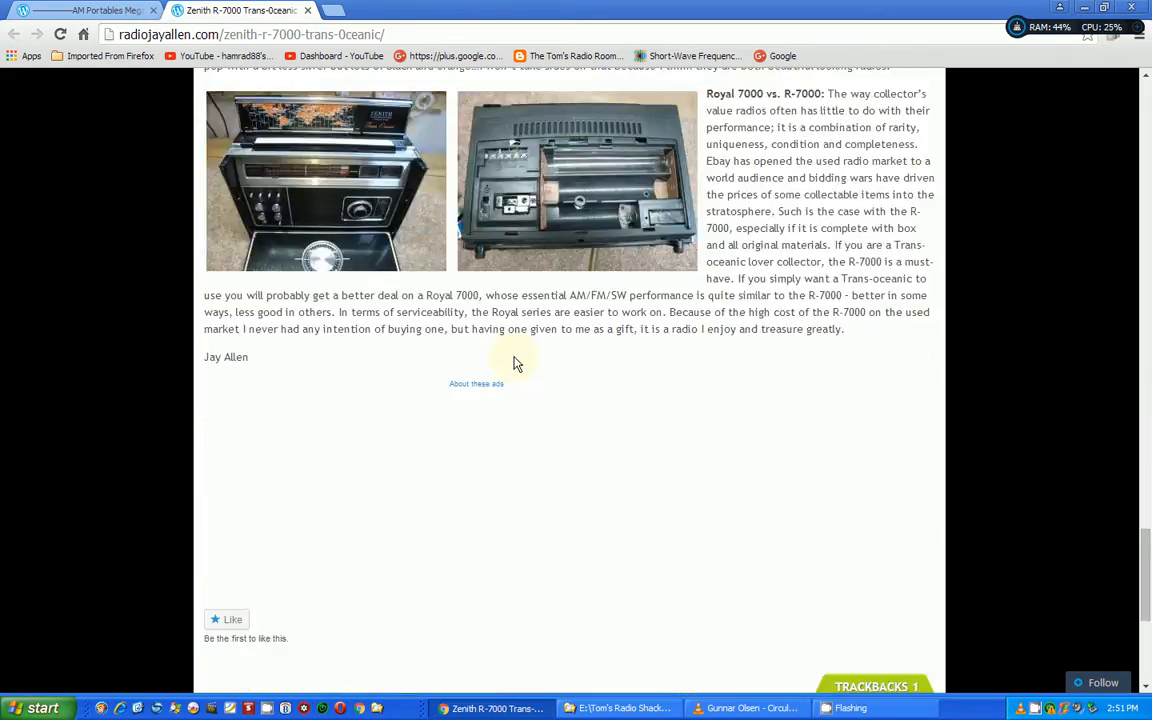
pyautogui.scroll(3)
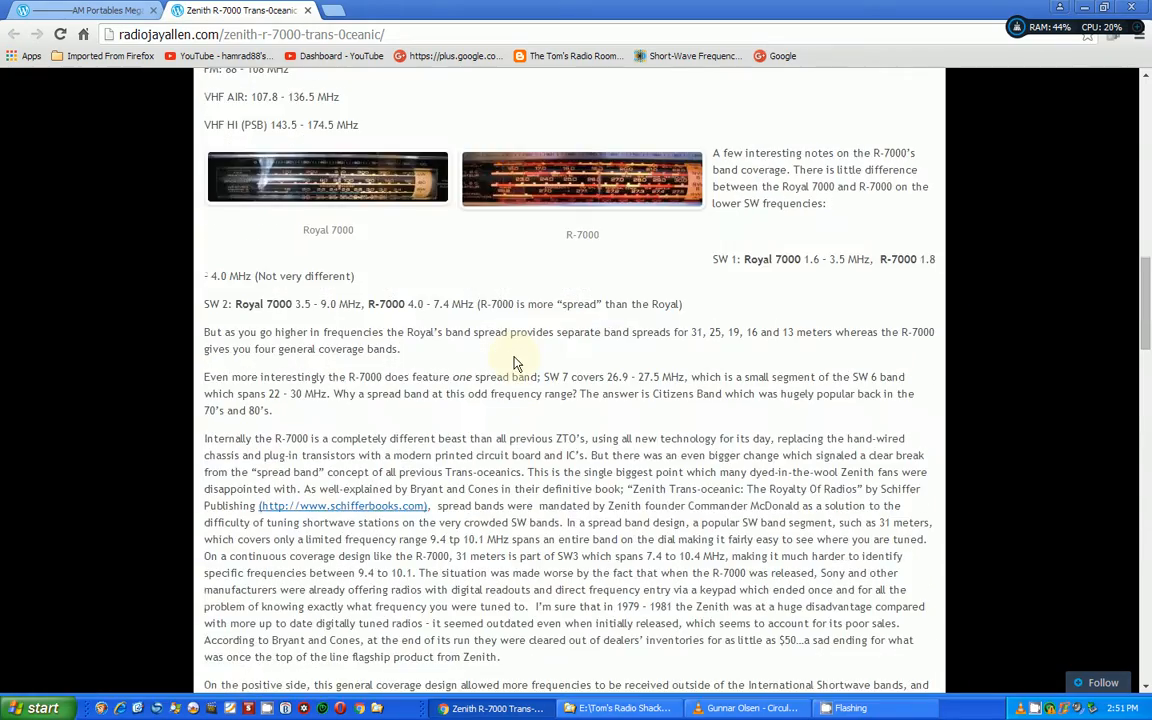
pyautogui.scroll(3)
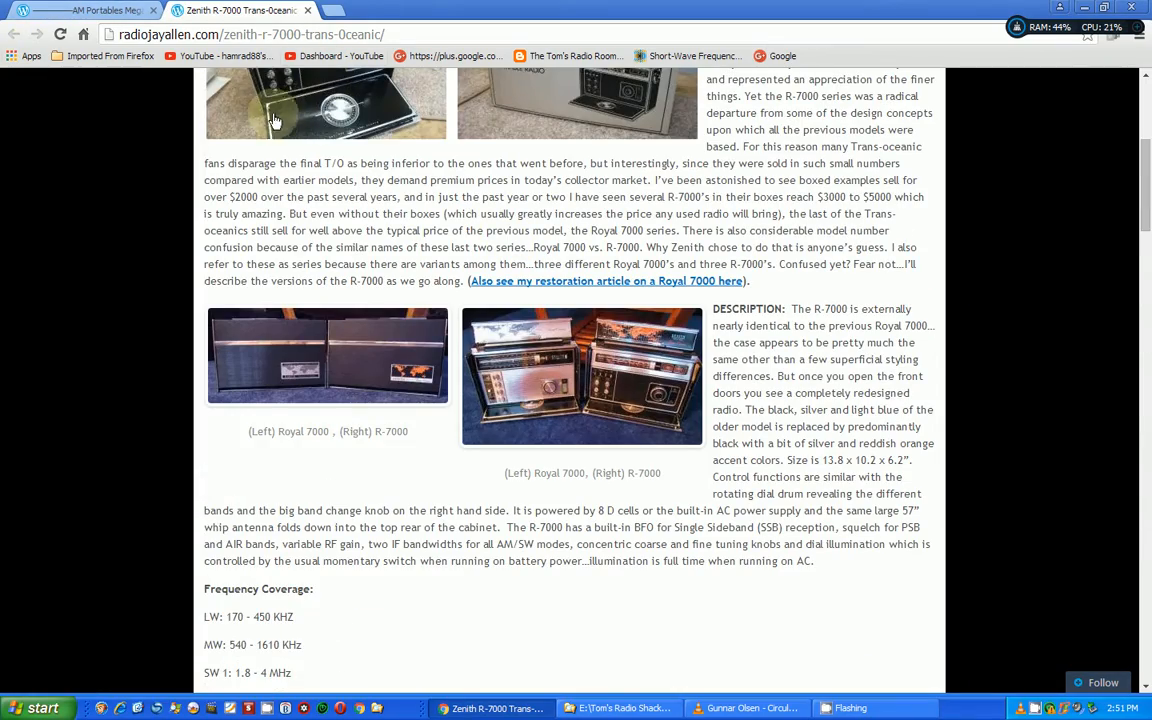
# - Return to the AM Portables Mega Shootout tab and scroll up to the article title and panoramic photo
pyautogui.click(76, 10)
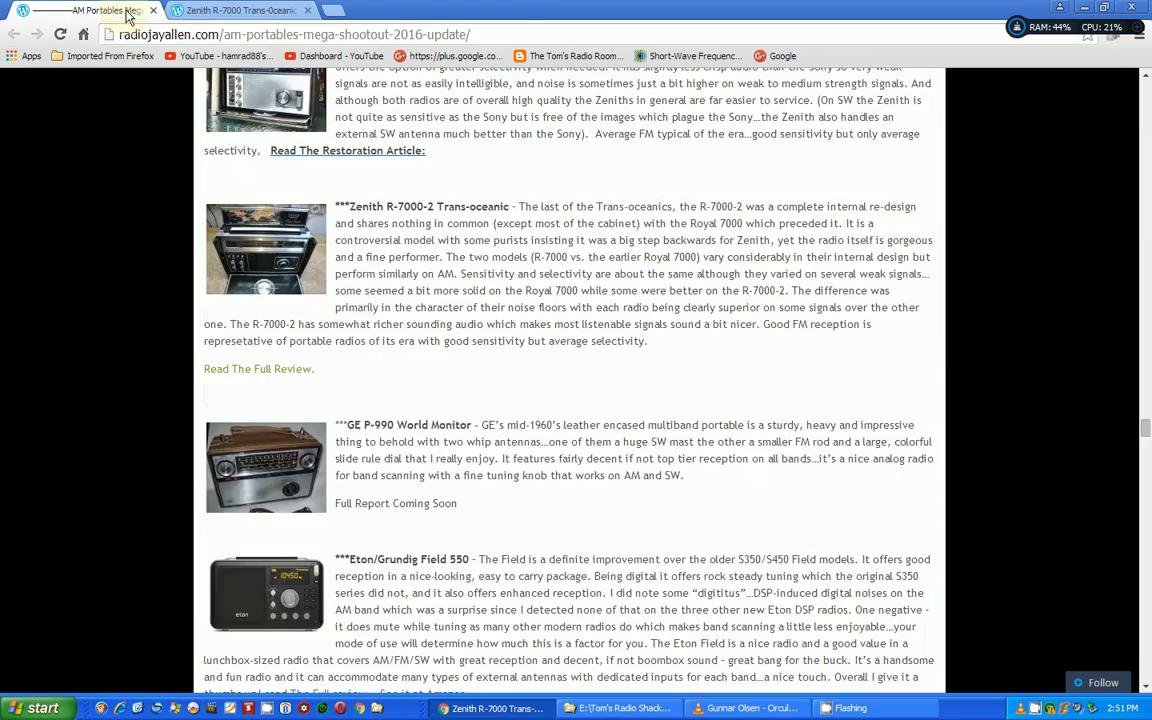
pyautogui.scroll(-3)
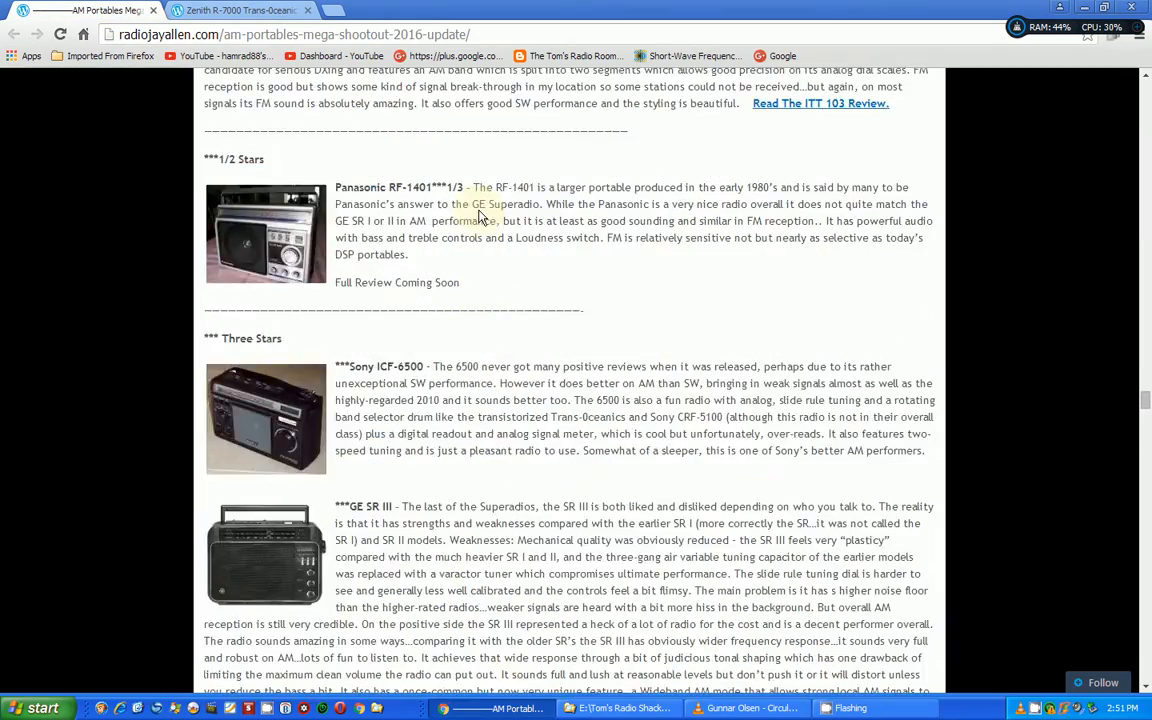
pyautogui.scroll(3)
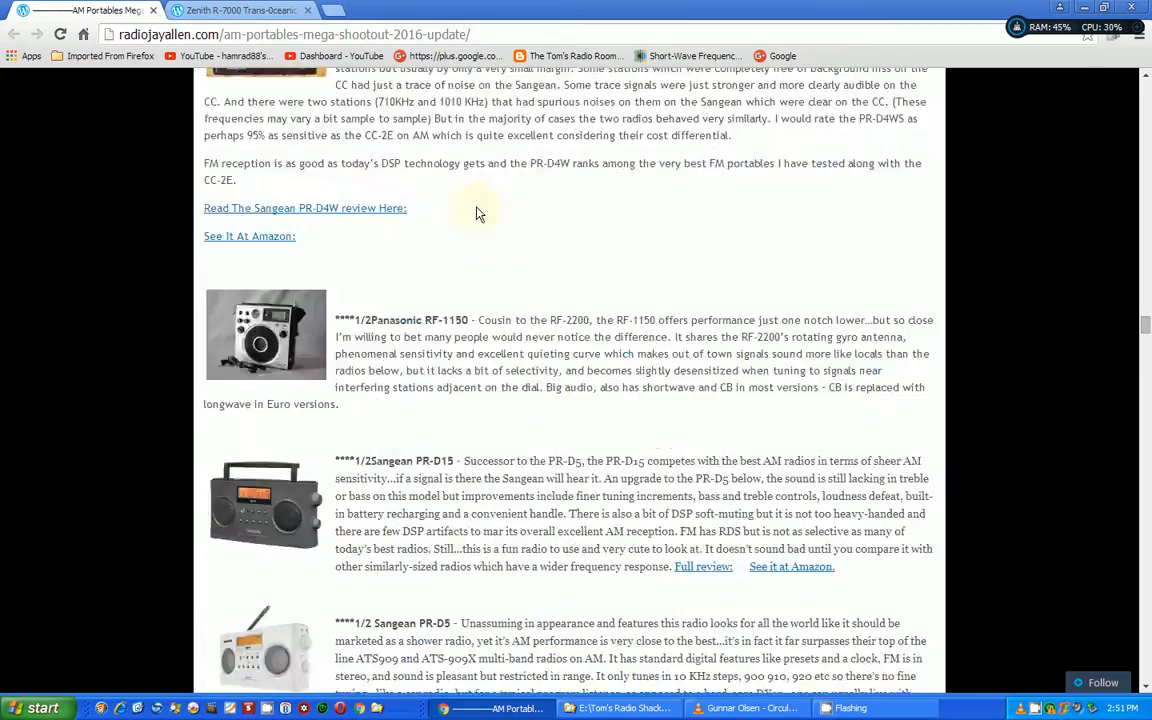
pyautogui.scroll(3)
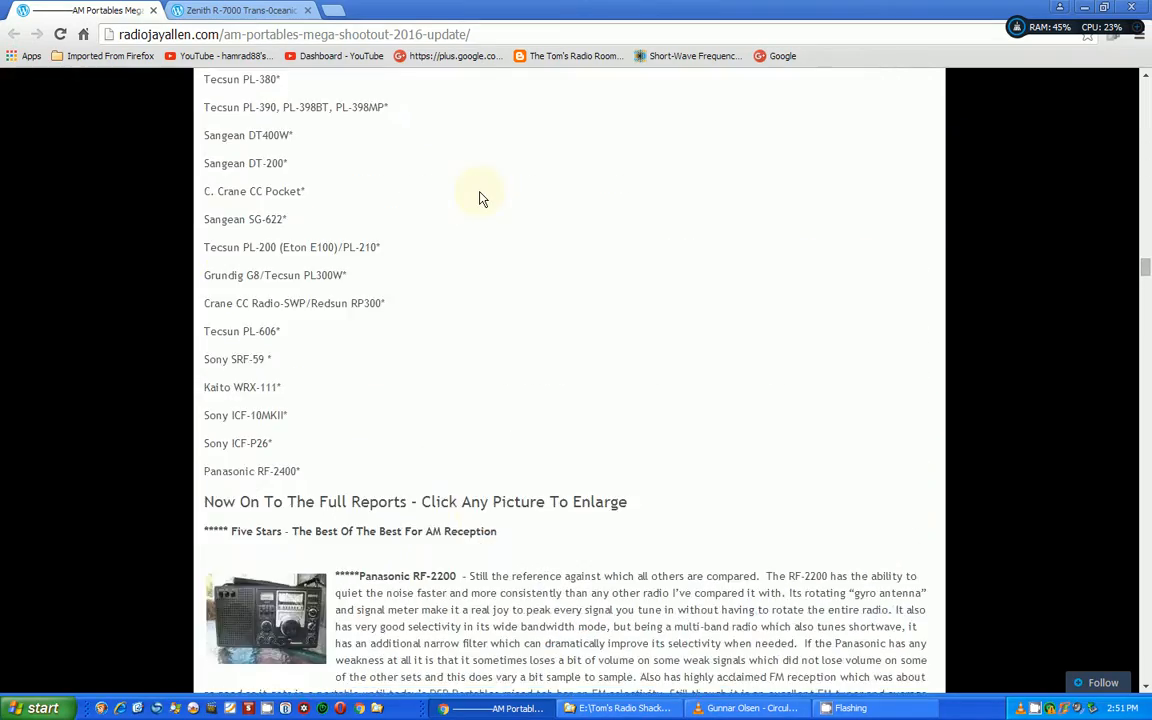
pyautogui.scroll(3)
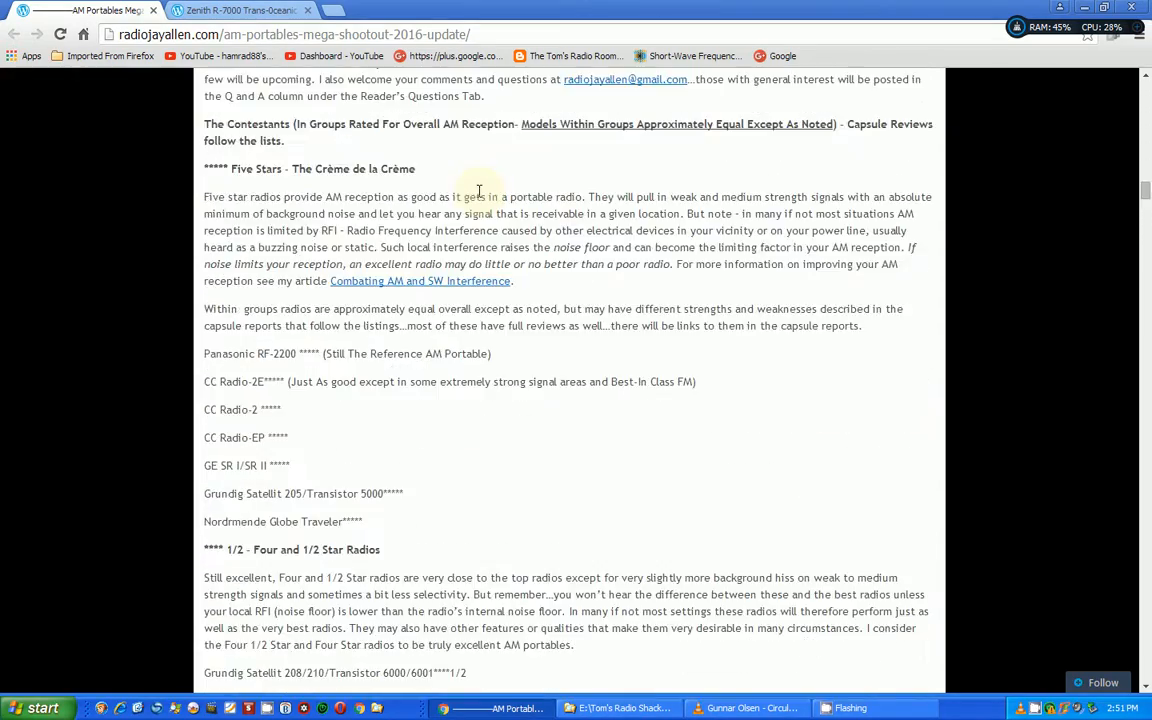
pyautogui.scroll(3)
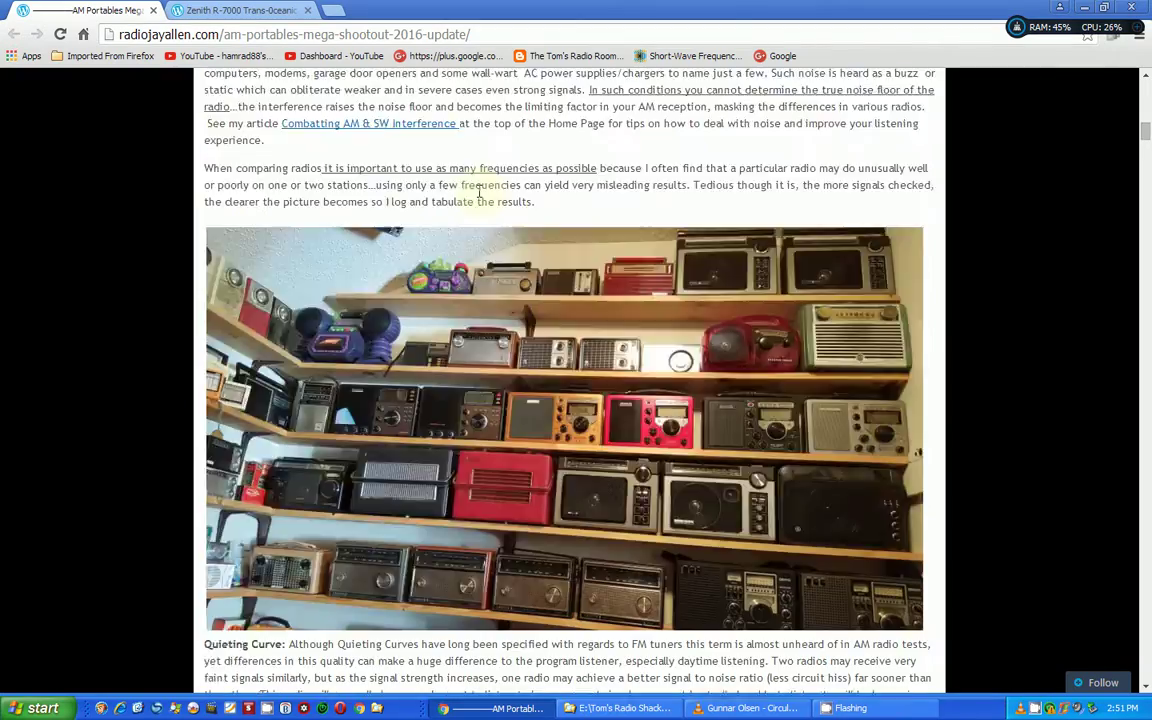
pyautogui.scroll(3)
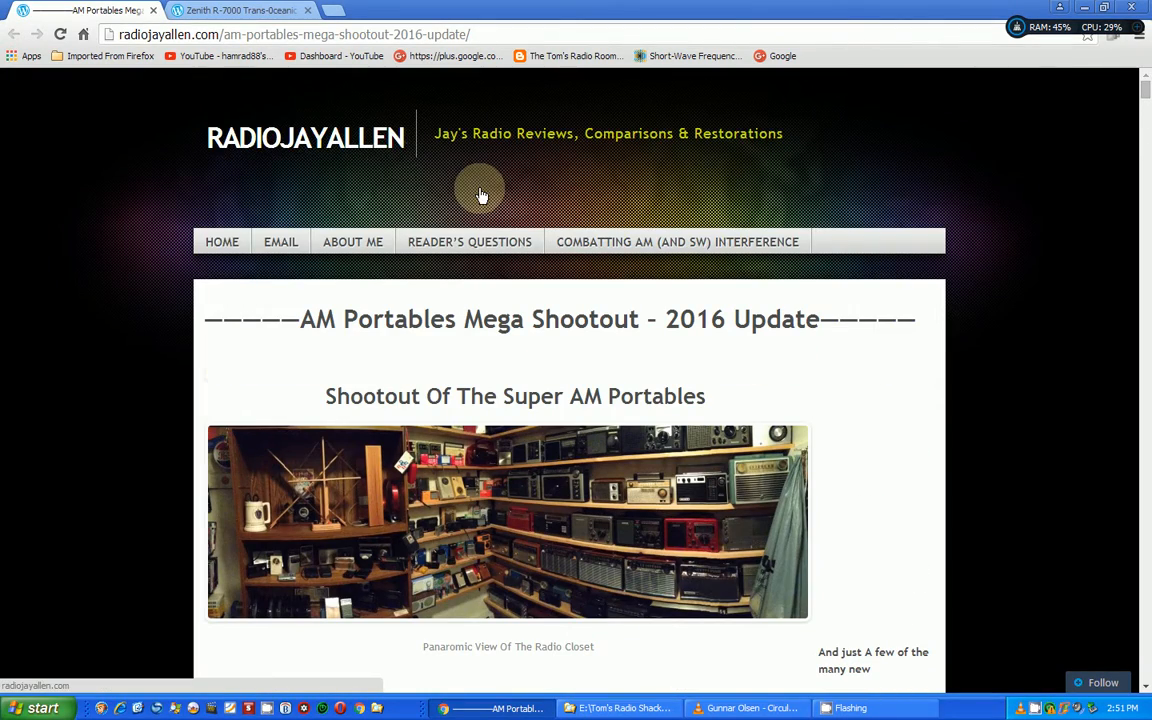
pyautogui.moveTo(292, 170)
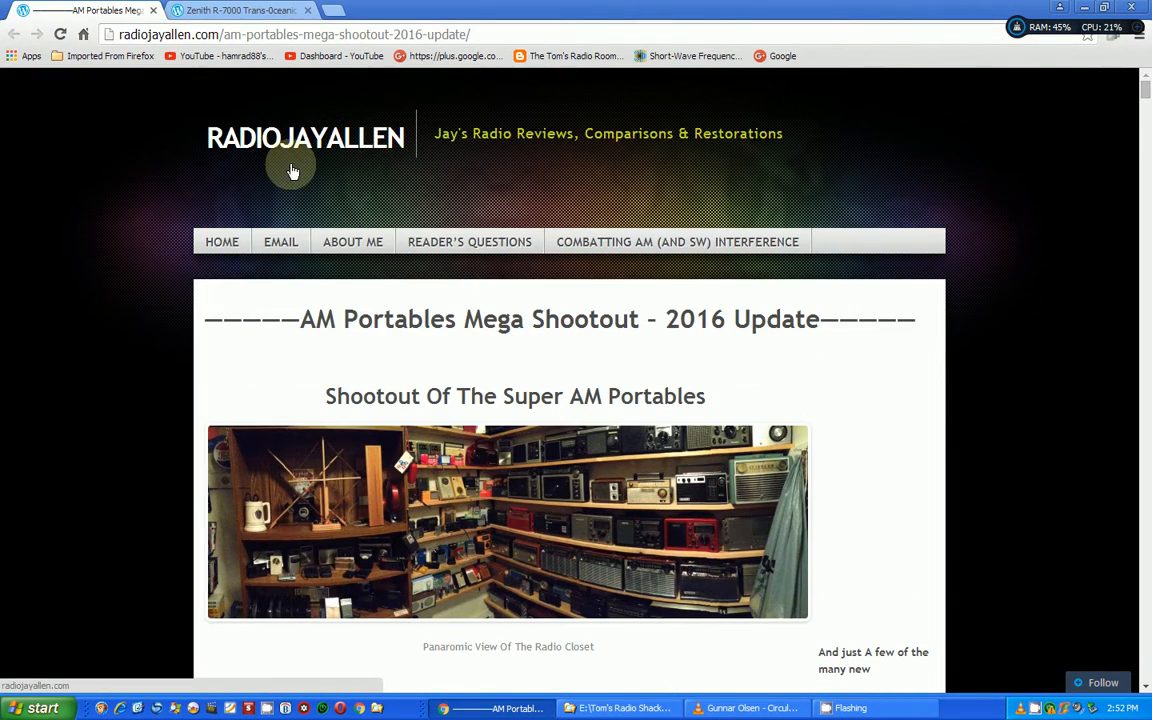
pyautogui.moveTo(348, 156)
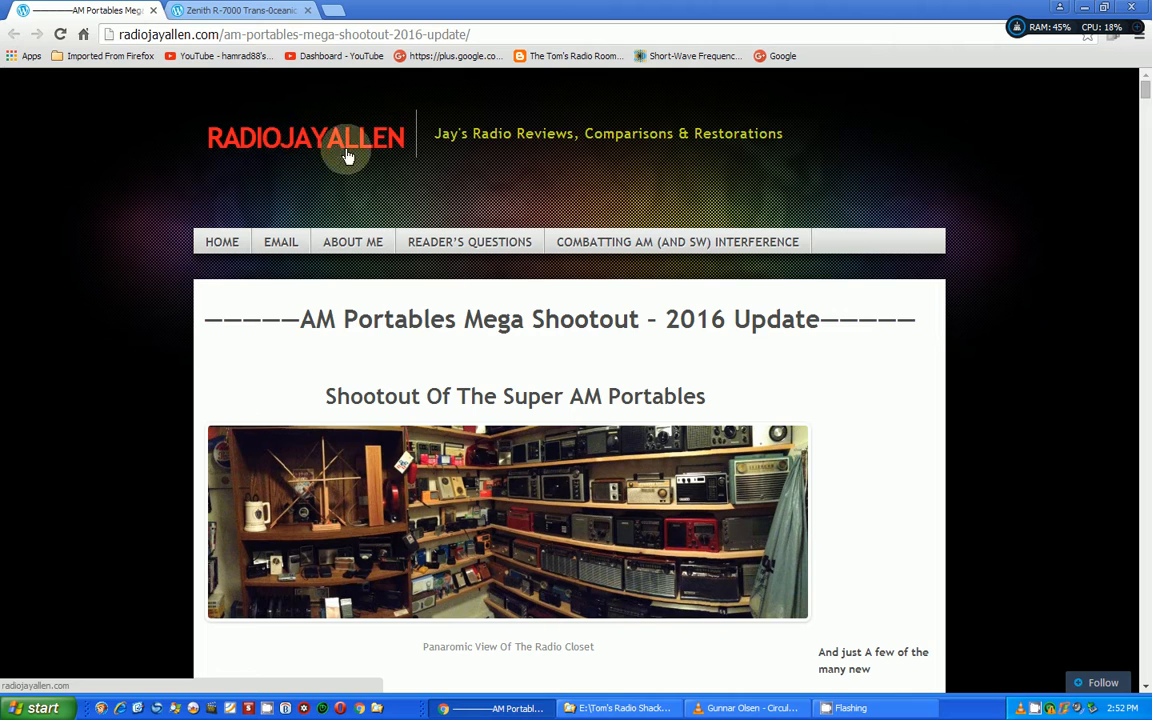
pyautogui.moveTo(628, 180)
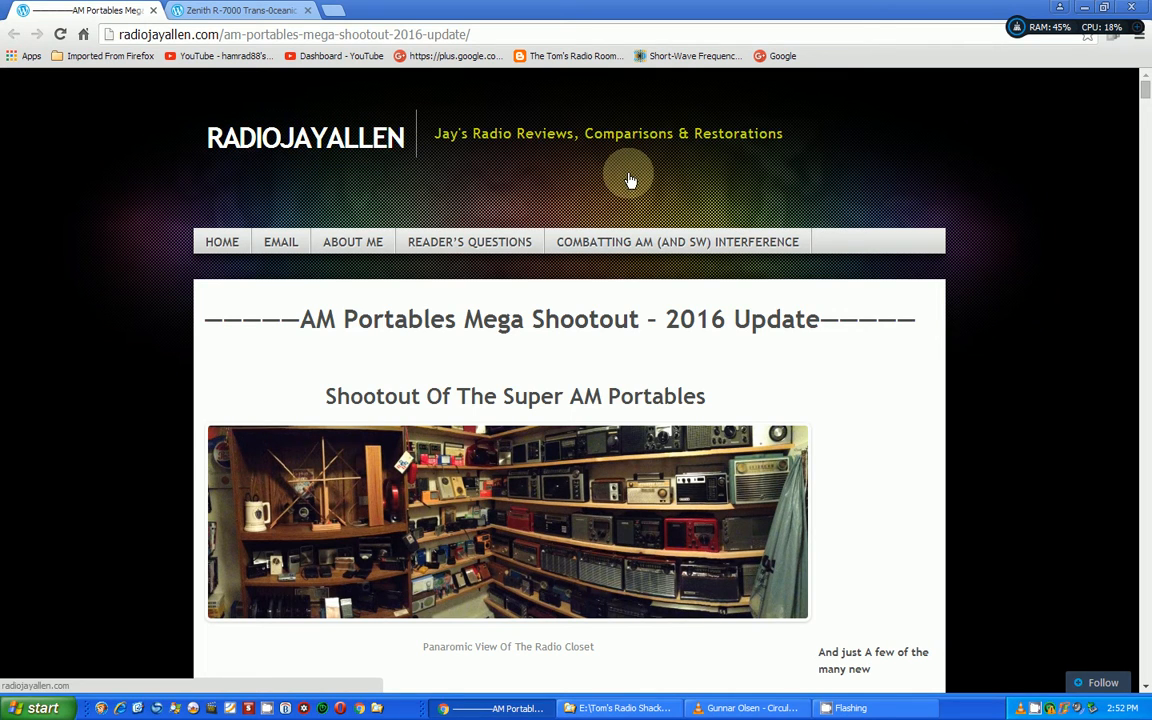
pyautogui.moveTo(636, 176)
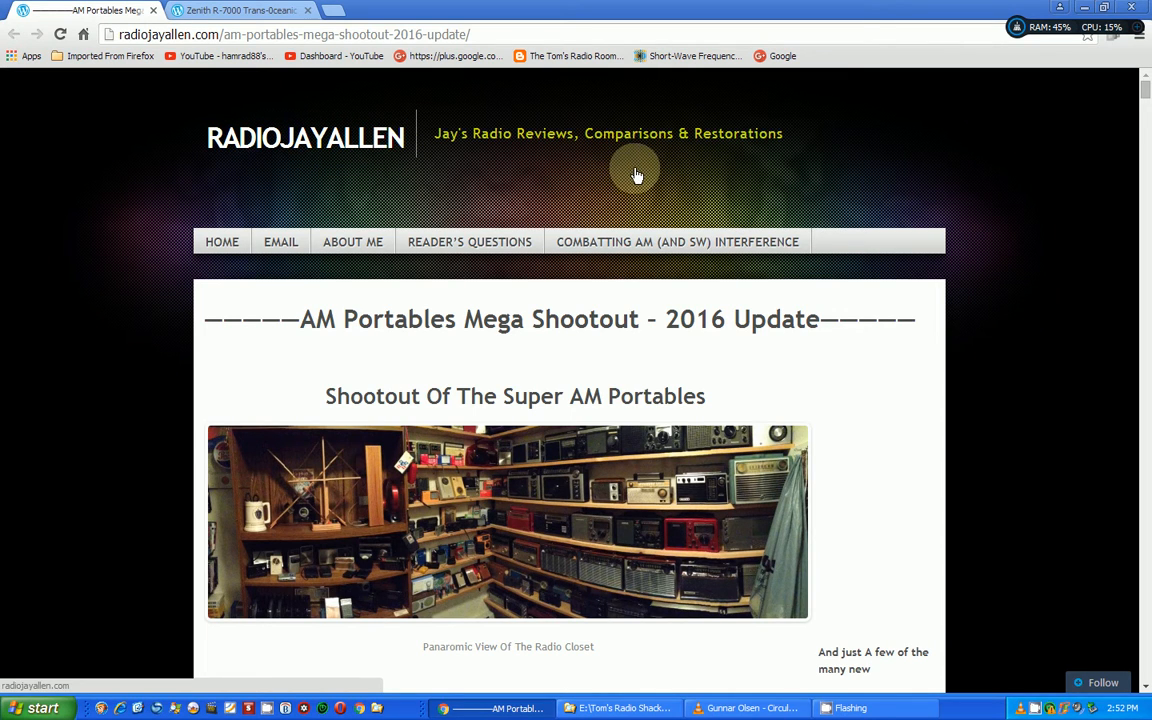